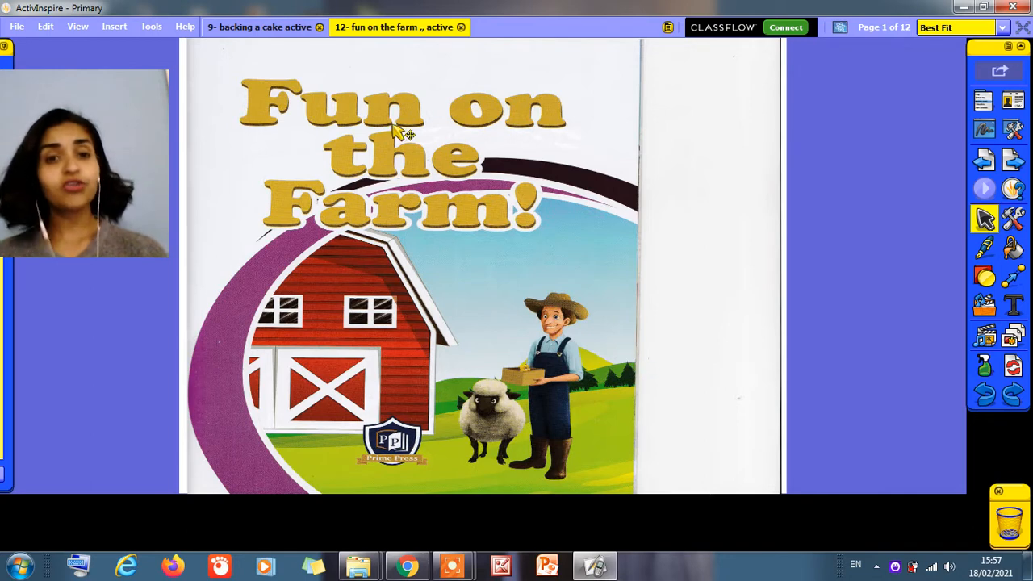
mouse_move(315, 129)
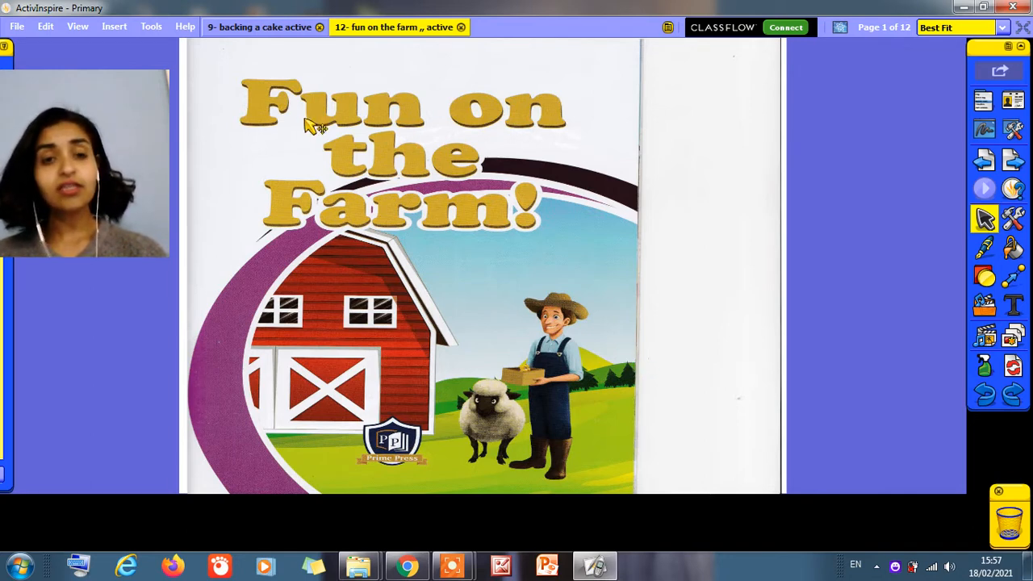
mouse_move(484, 129)
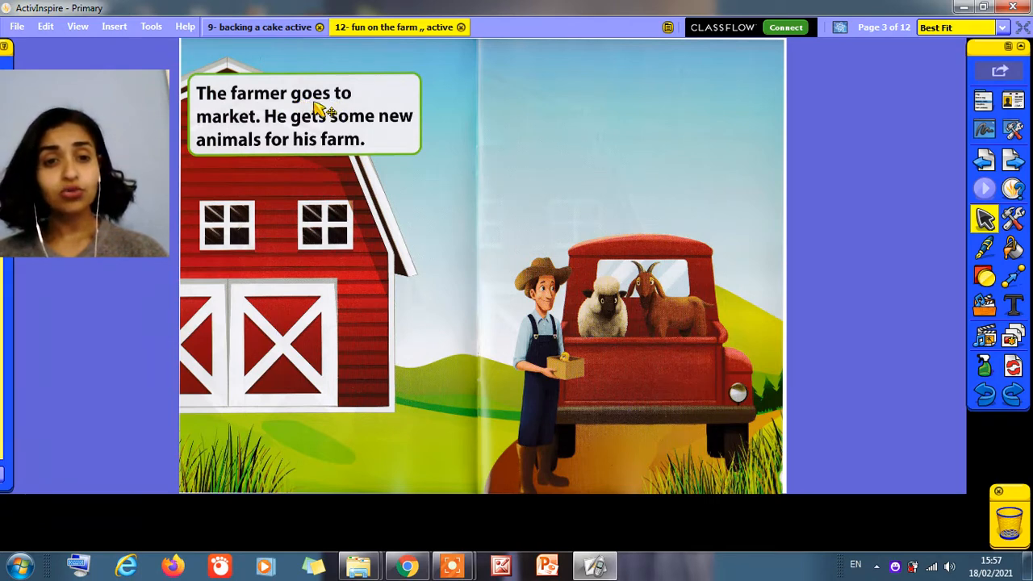
mouse_move(246, 137)
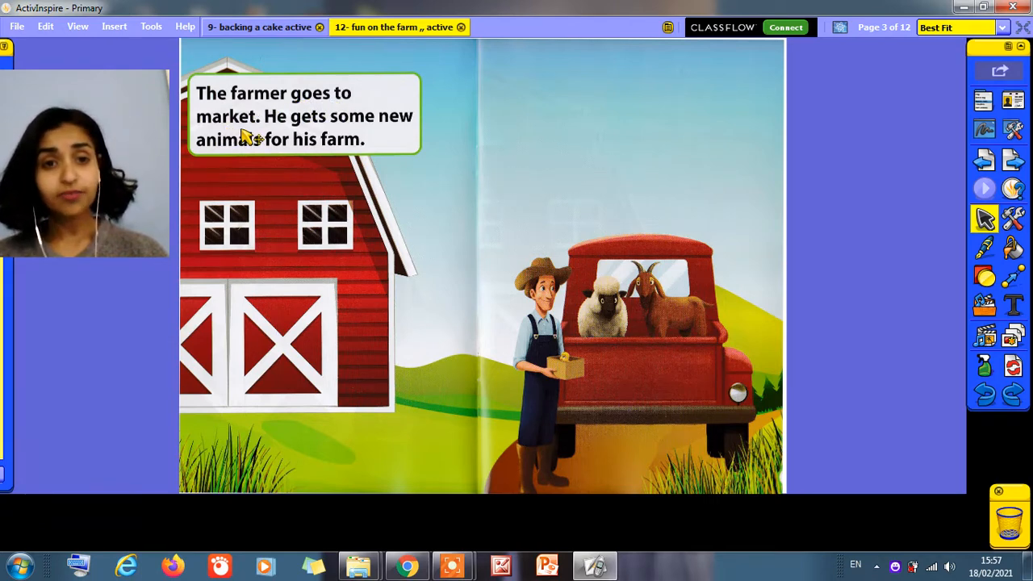
mouse_move(310, 132)
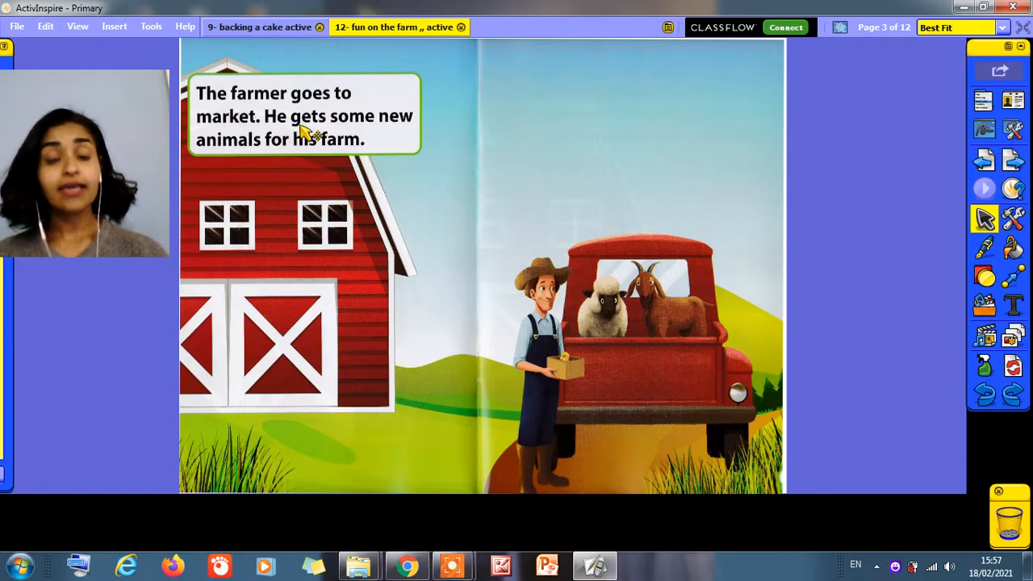
mouse_move(369, 135)
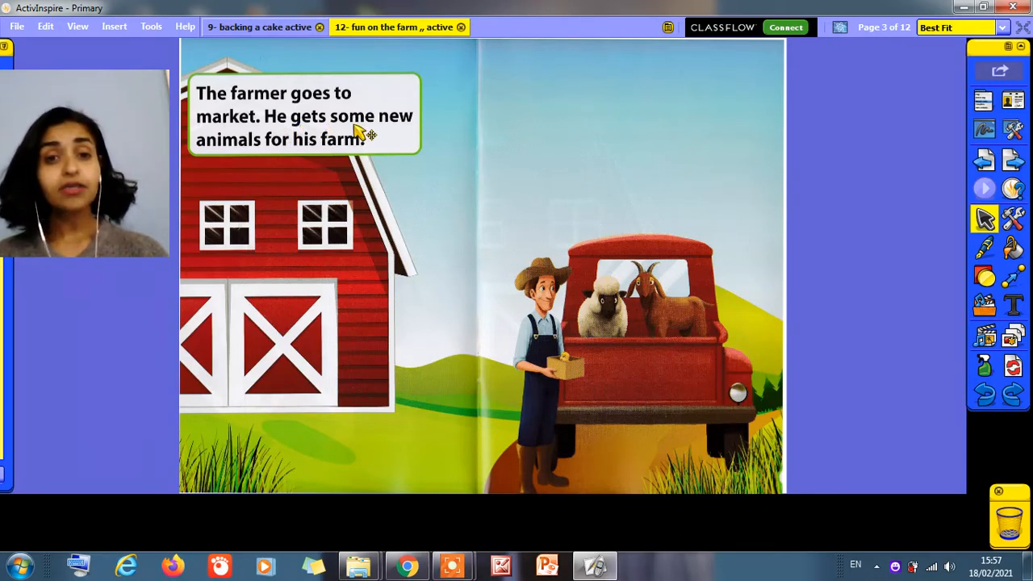
mouse_move(234, 152)
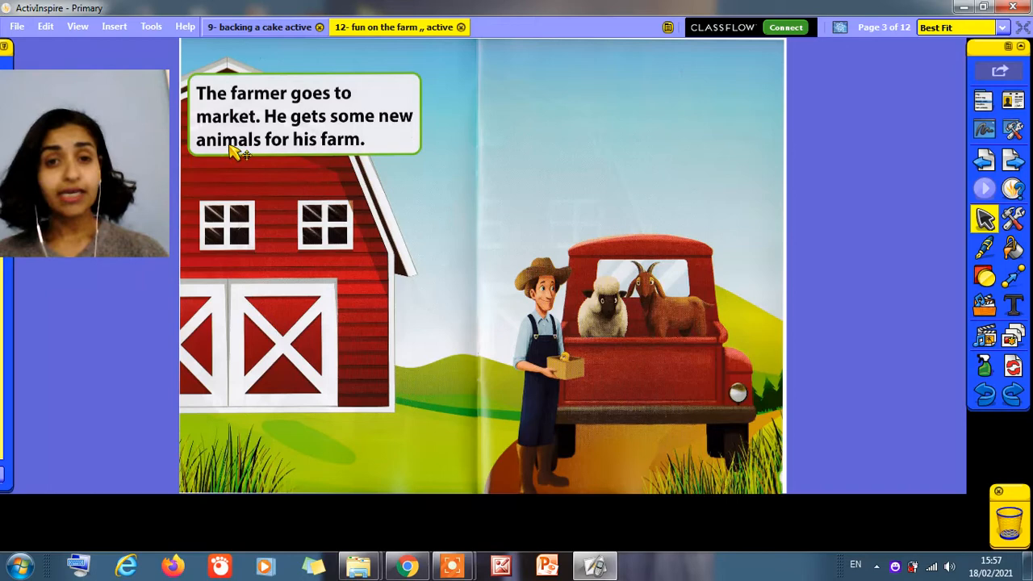
mouse_move(303, 155)
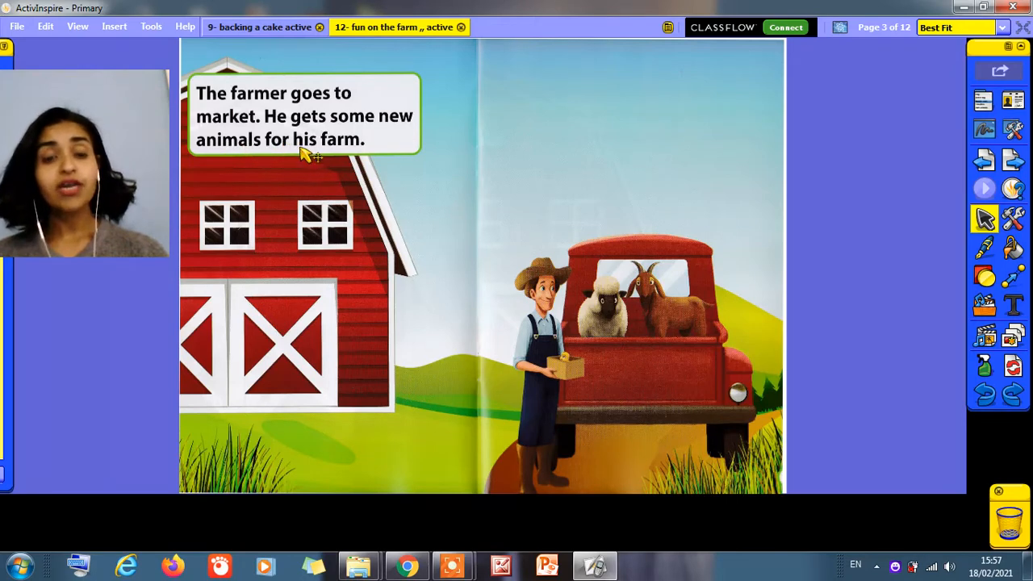
mouse_move(924, 166)
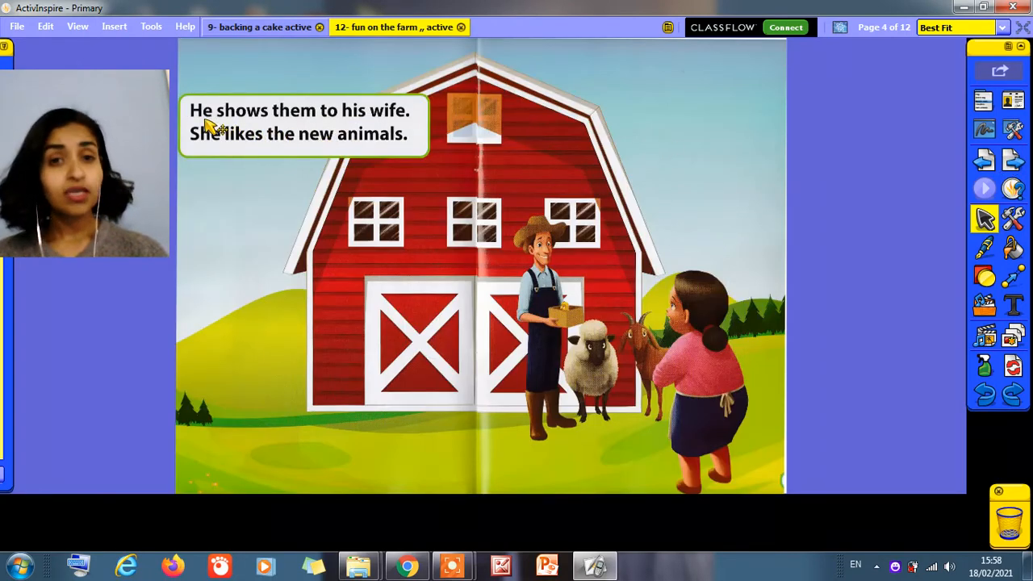
mouse_move(259, 131)
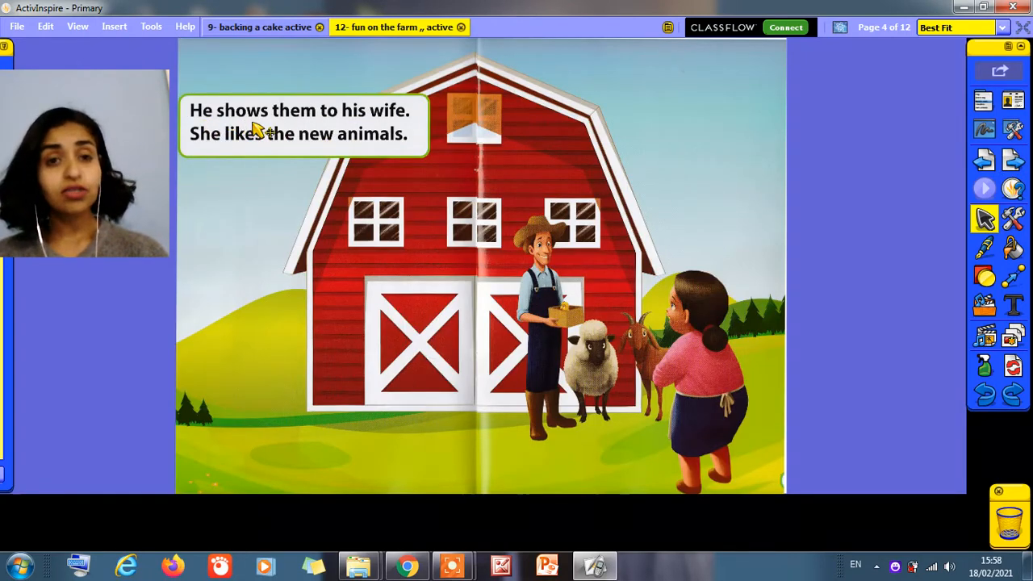
mouse_move(339, 126)
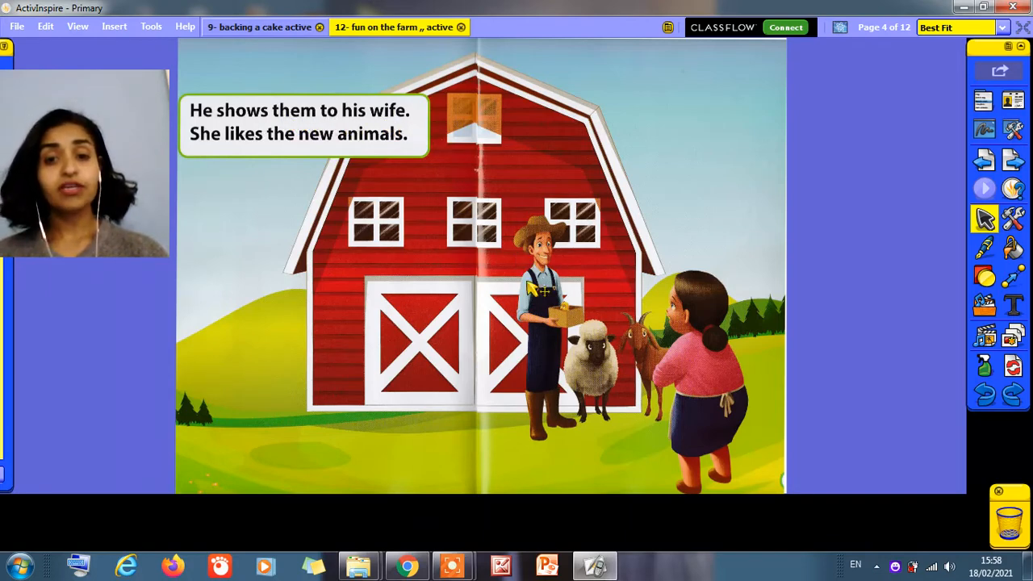
mouse_move(638, 371)
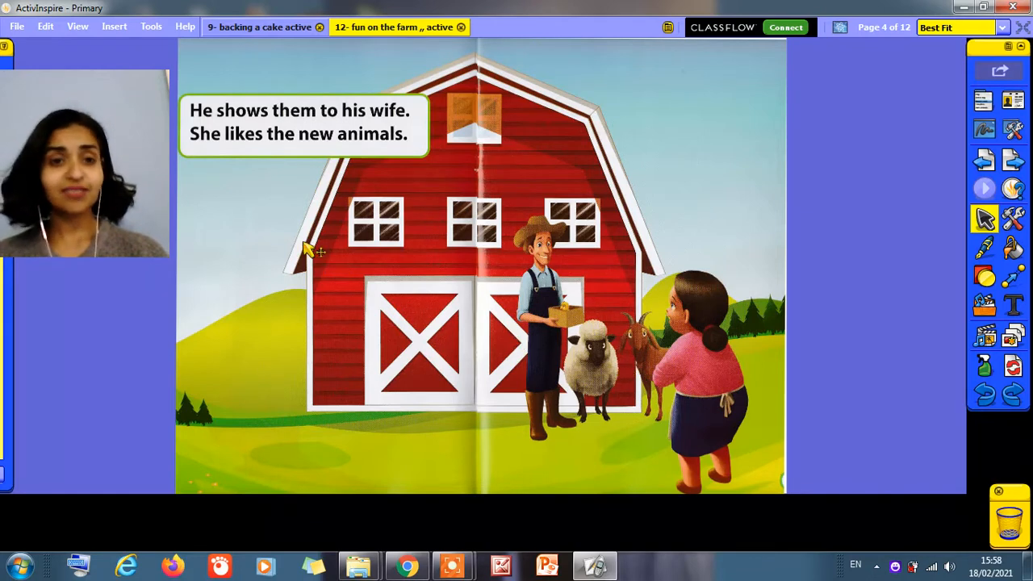
mouse_move(251, 161)
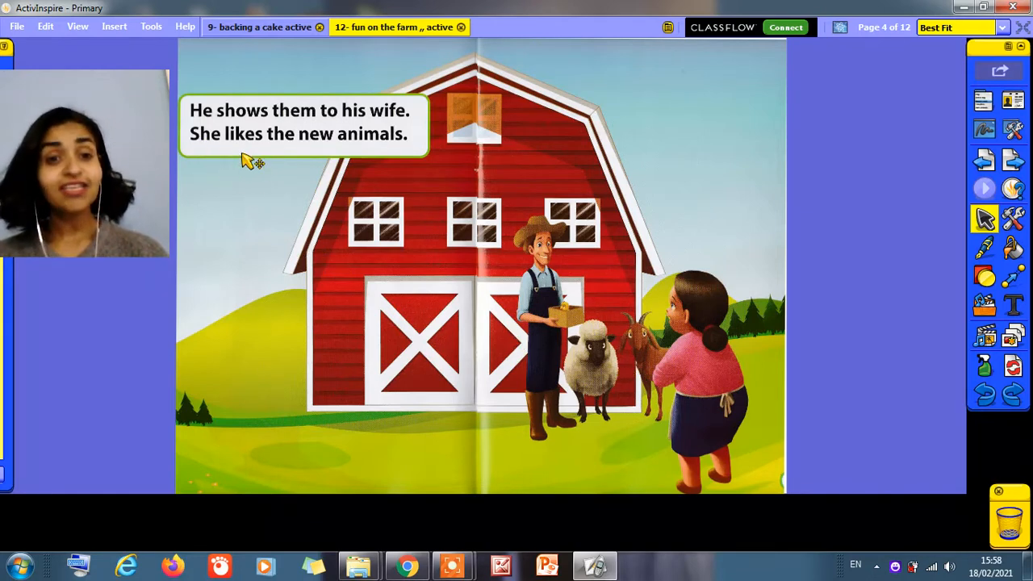
mouse_move(283, 155)
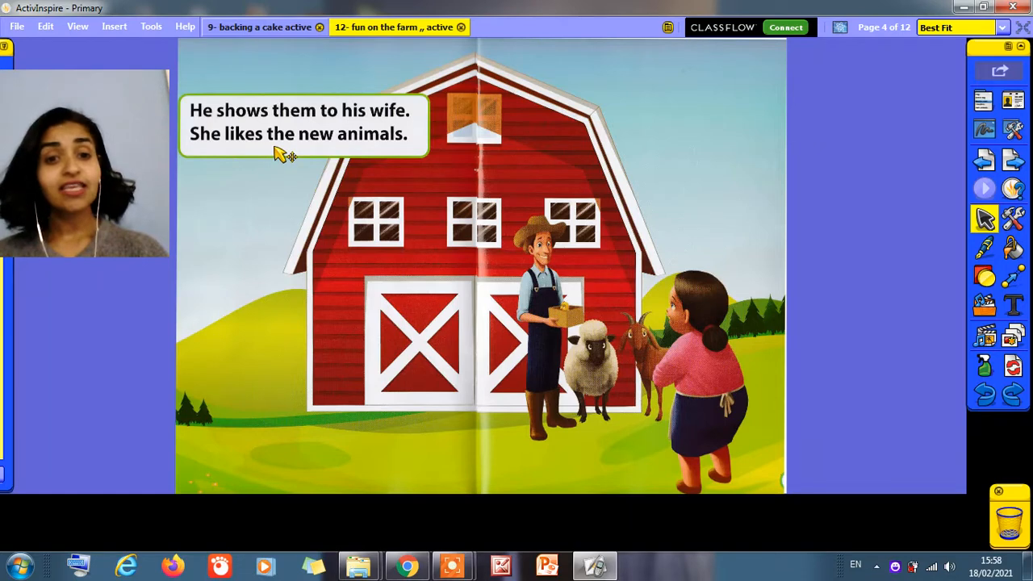
mouse_move(391, 156)
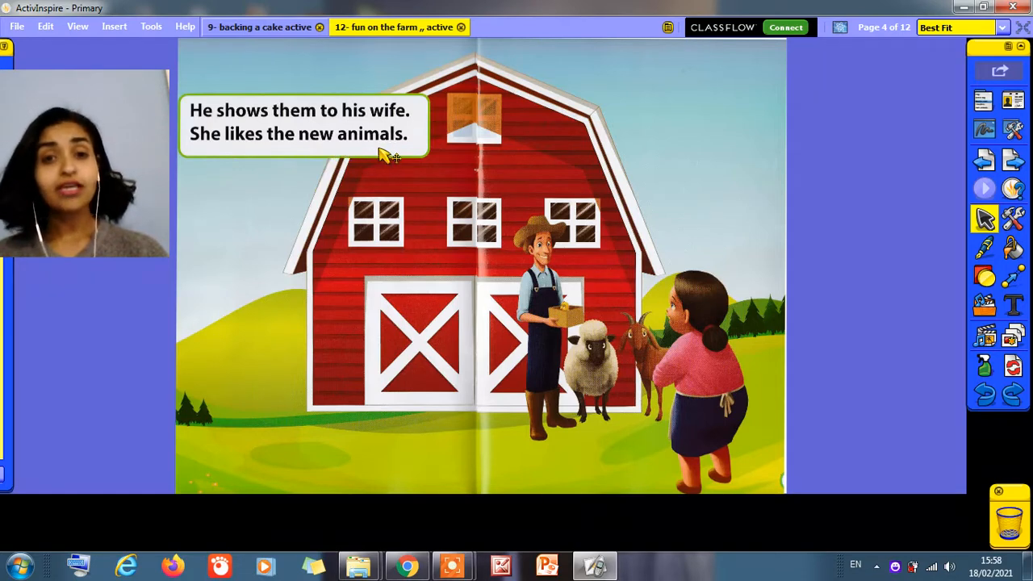
mouse_move(933, 235)
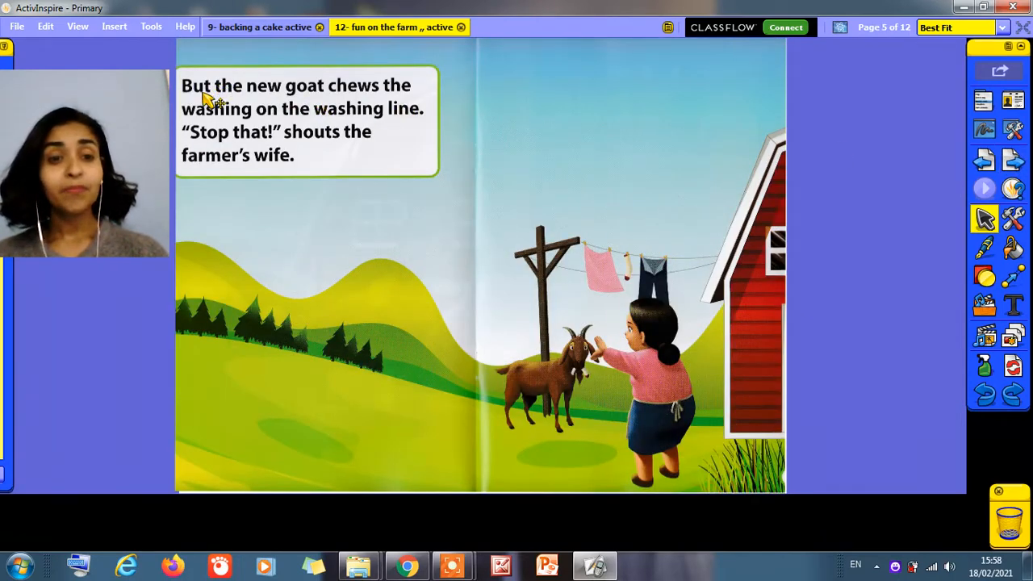
mouse_move(278, 105)
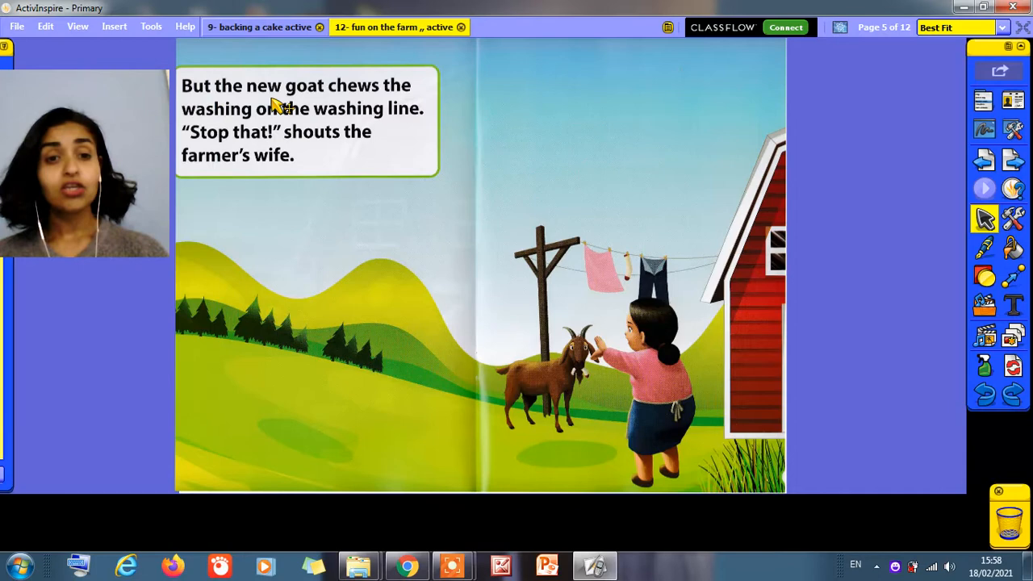
mouse_move(355, 111)
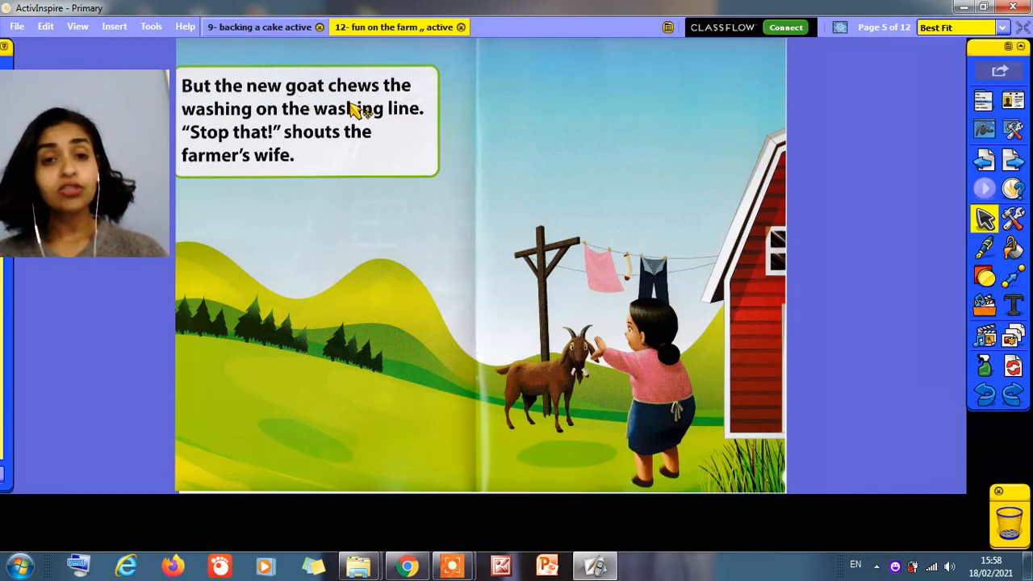
mouse_move(403, 100)
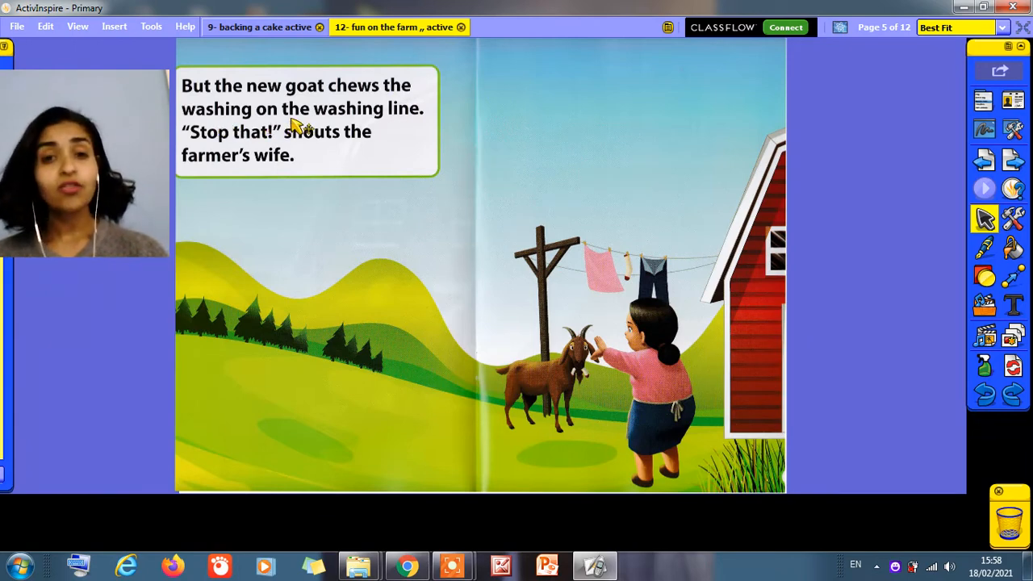
mouse_move(404, 126)
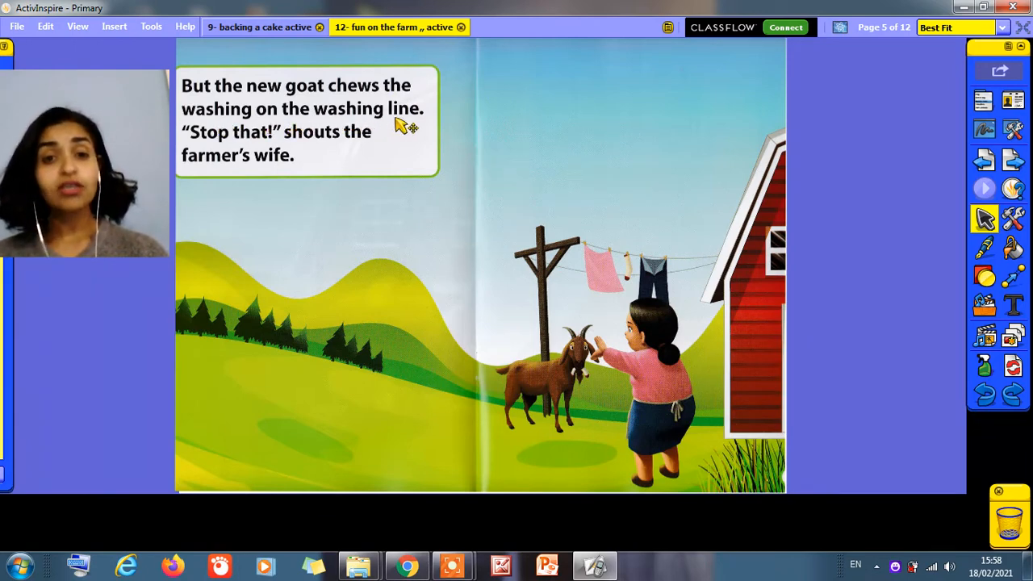
mouse_move(226, 149)
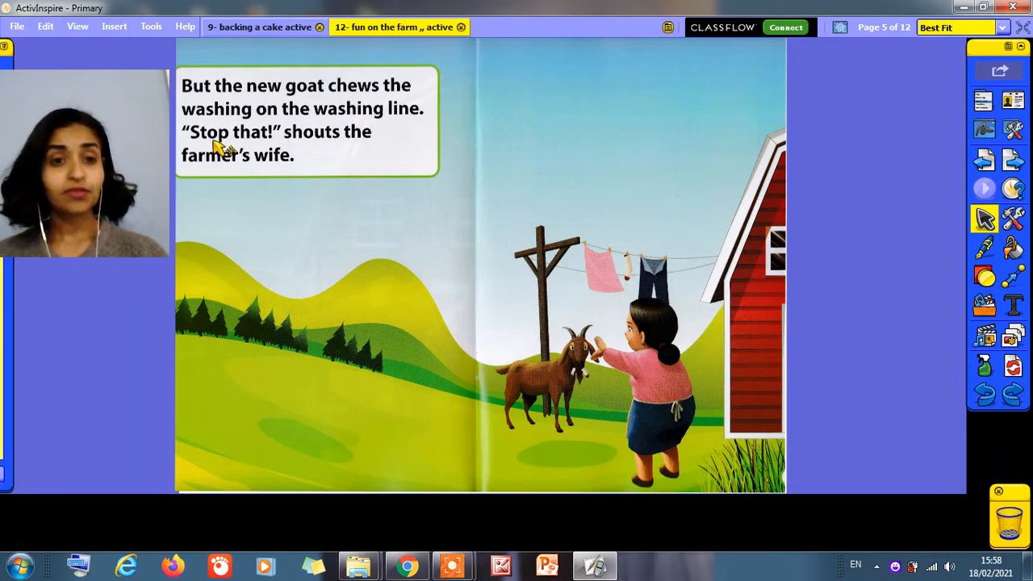
mouse_move(255, 151)
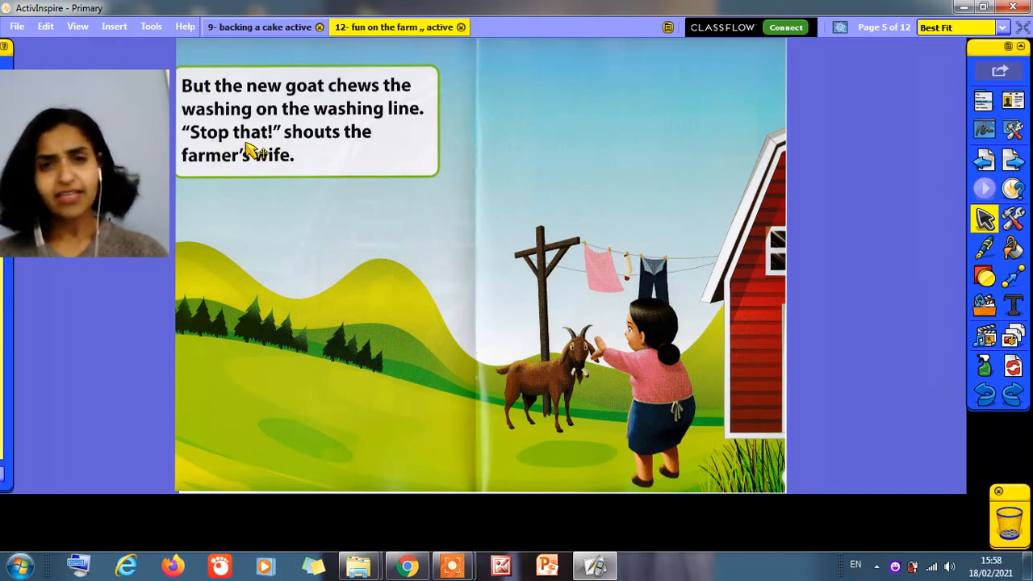
mouse_move(364, 153)
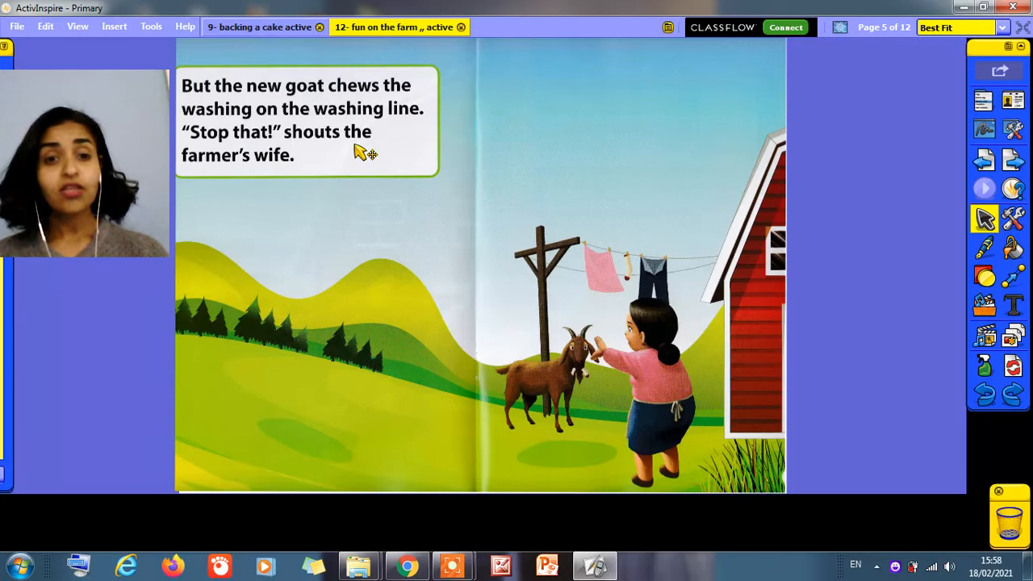
mouse_move(257, 176)
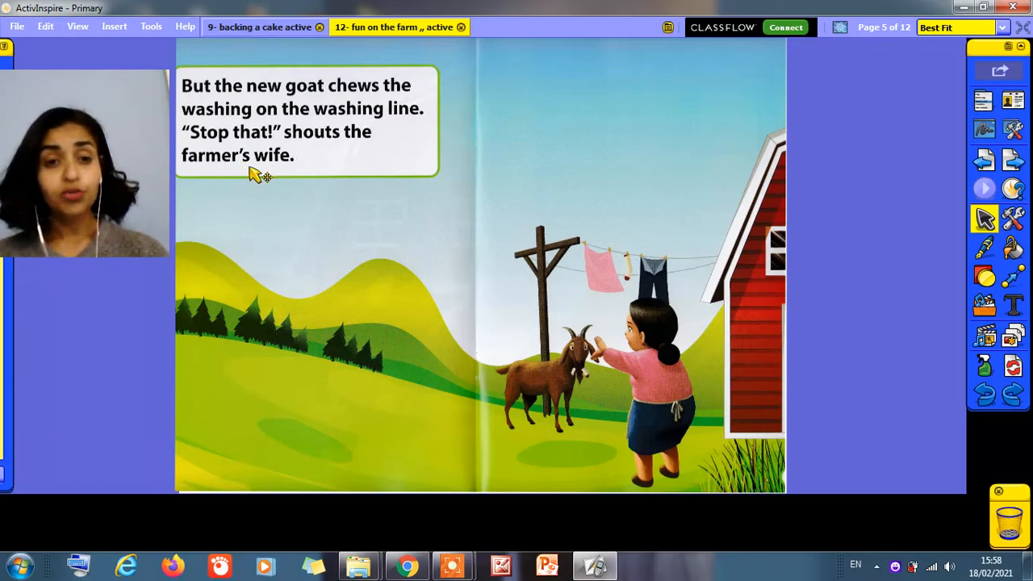
mouse_move(929, 204)
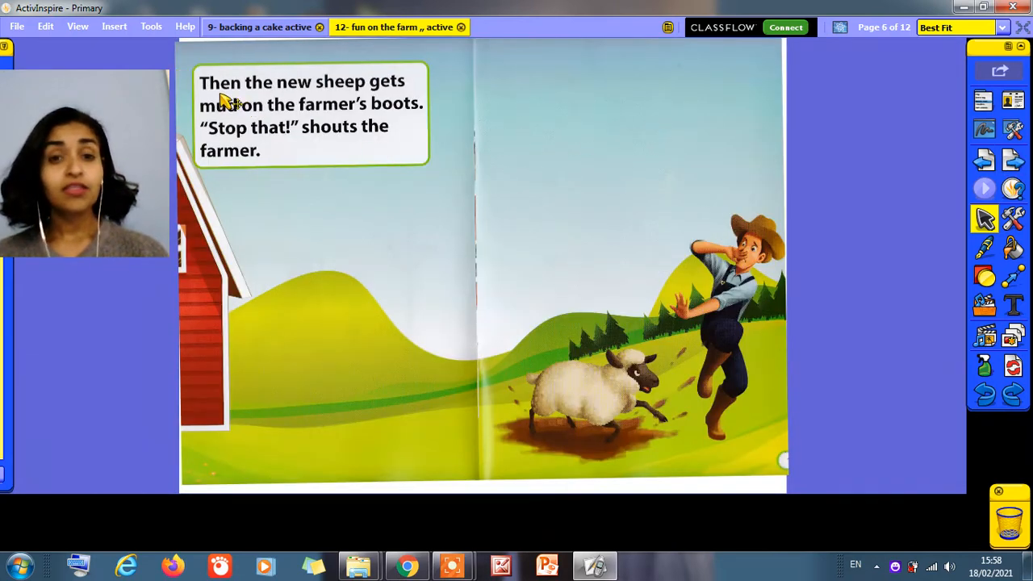
mouse_move(294, 100)
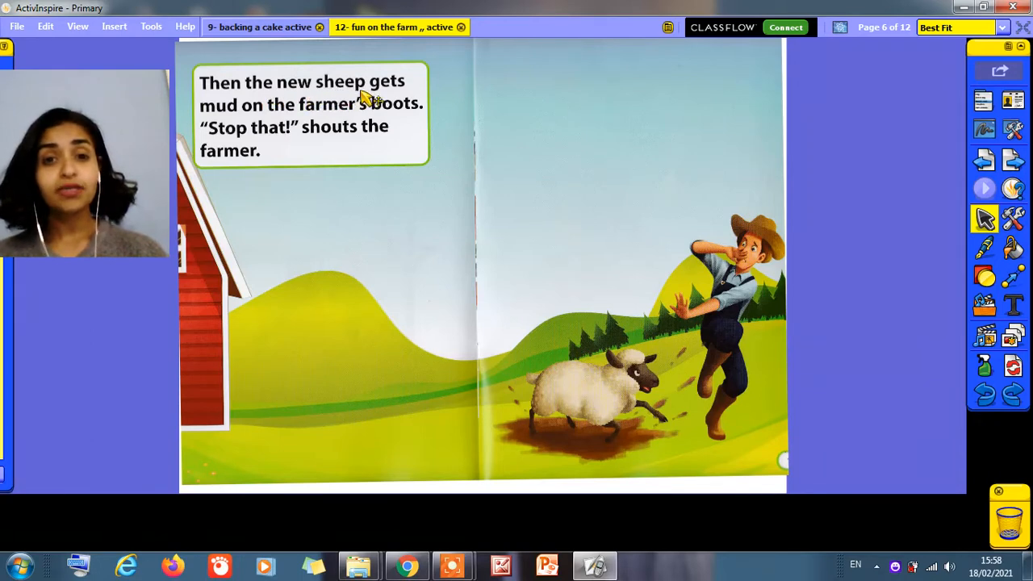
mouse_move(226, 126)
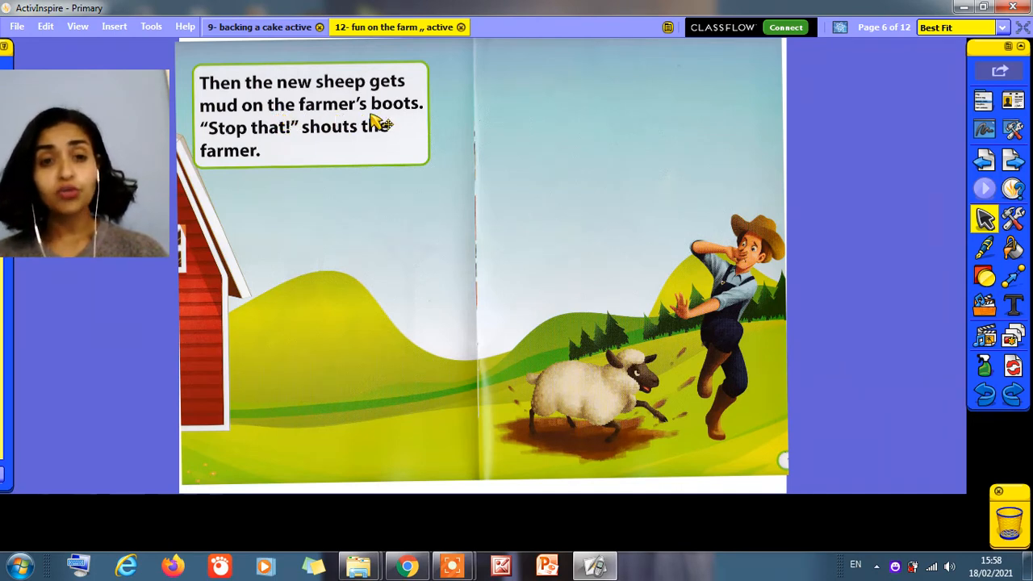
mouse_move(617, 404)
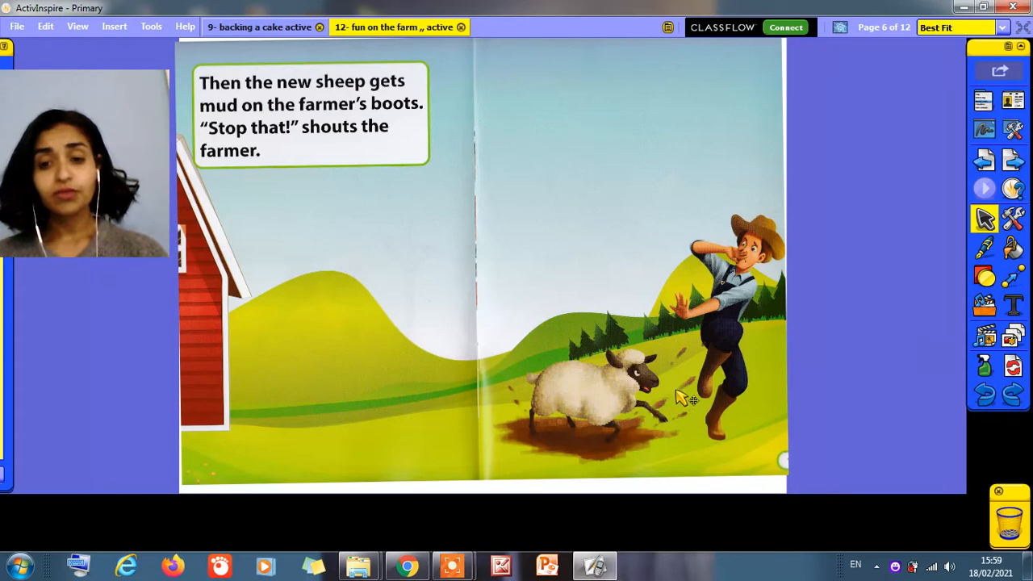
mouse_move(750, 401)
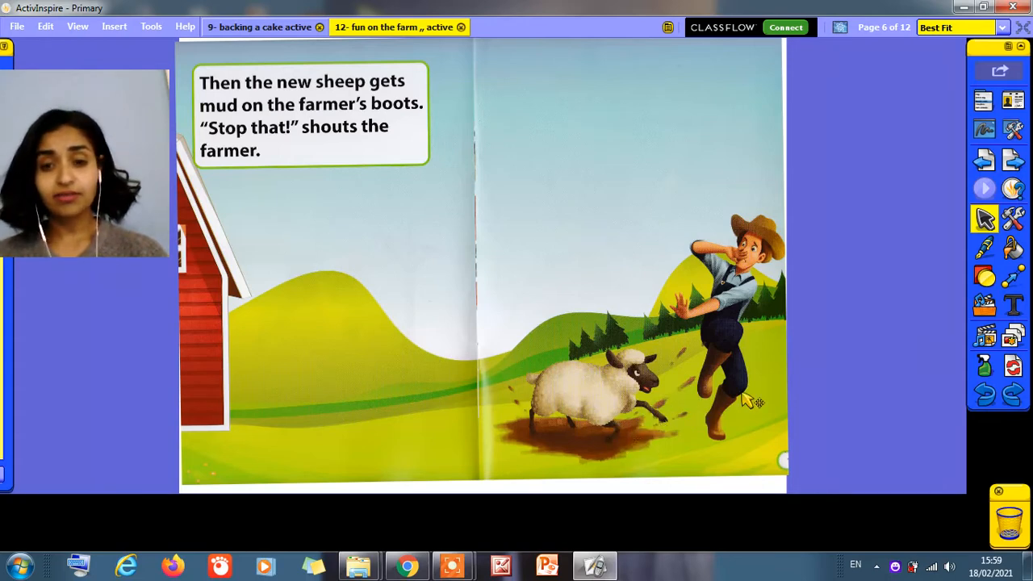
mouse_move(691, 396)
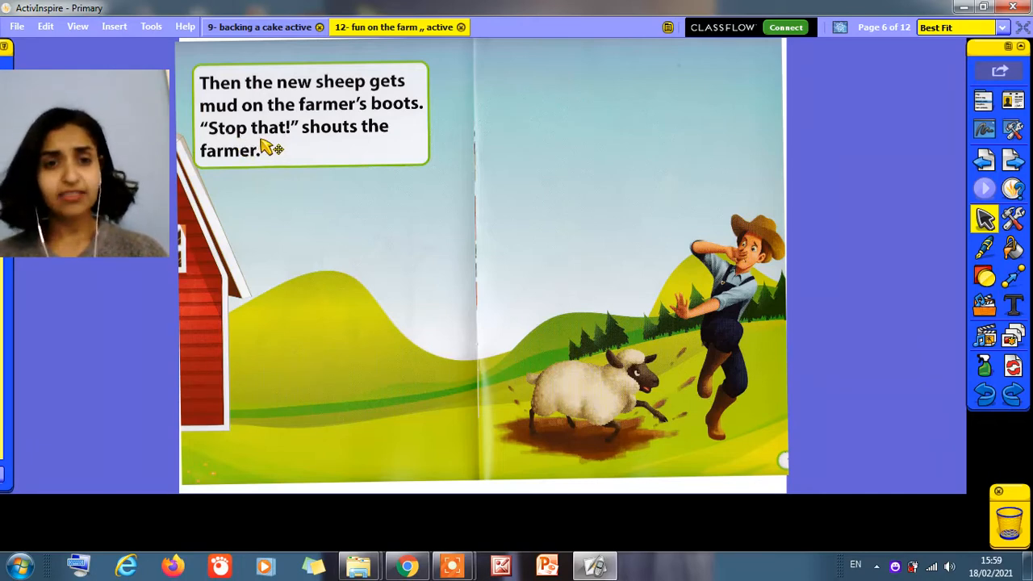
mouse_move(304, 150)
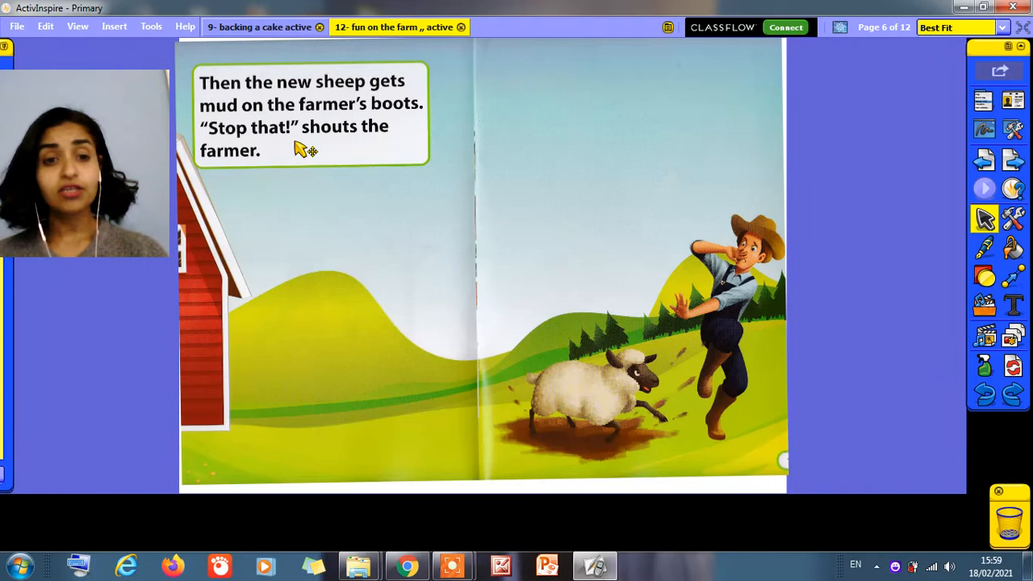
mouse_move(565, 200)
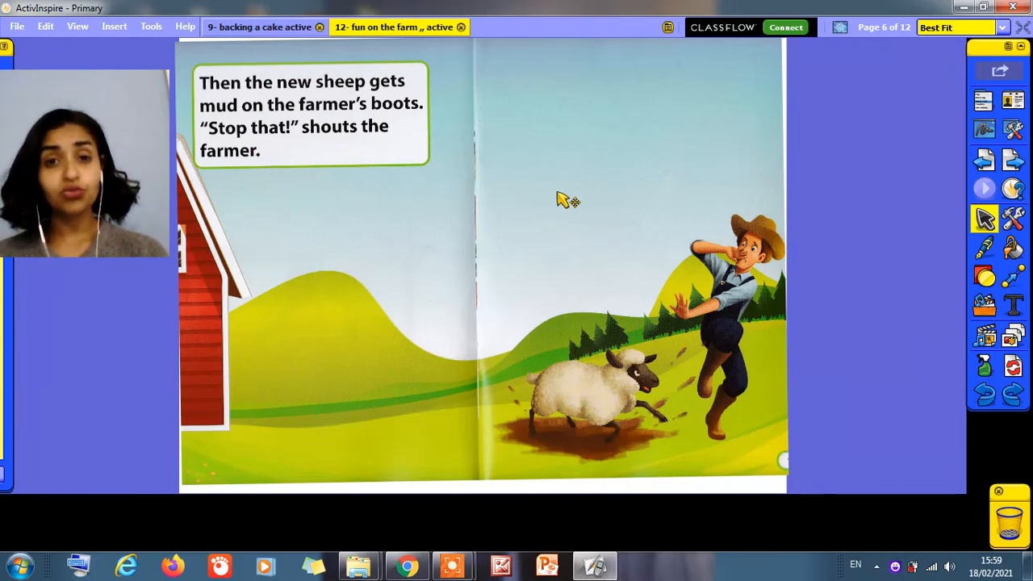
mouse_move(1024, 162)
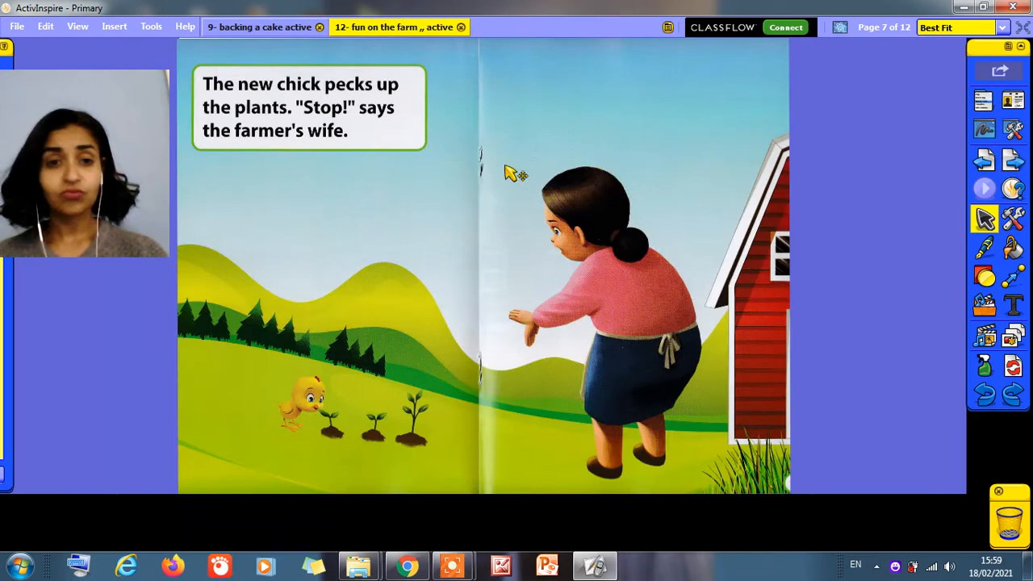
mouse_move(245, 103)
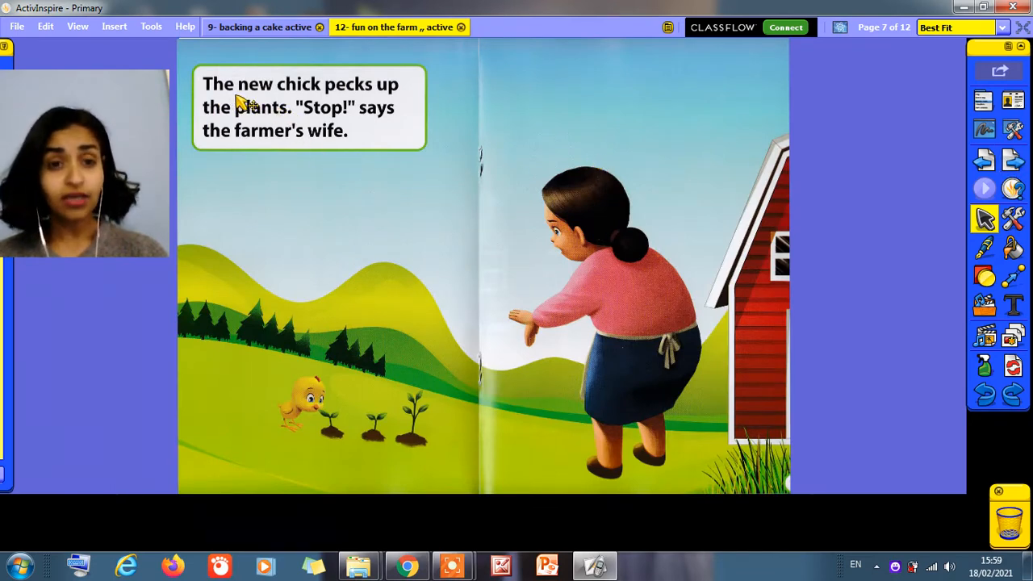
mouse_move(310, 97)
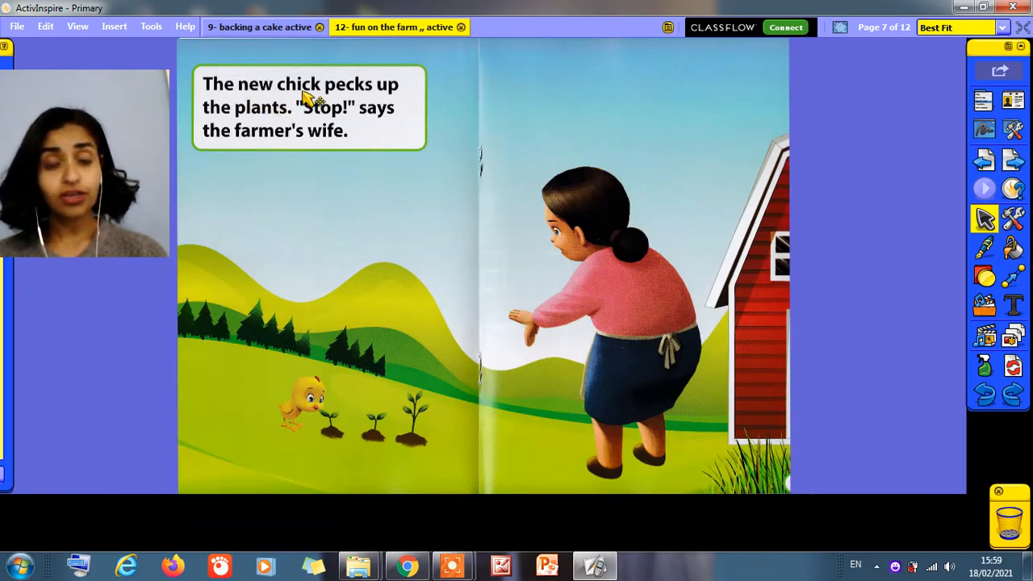
mouse_move(390, 103)
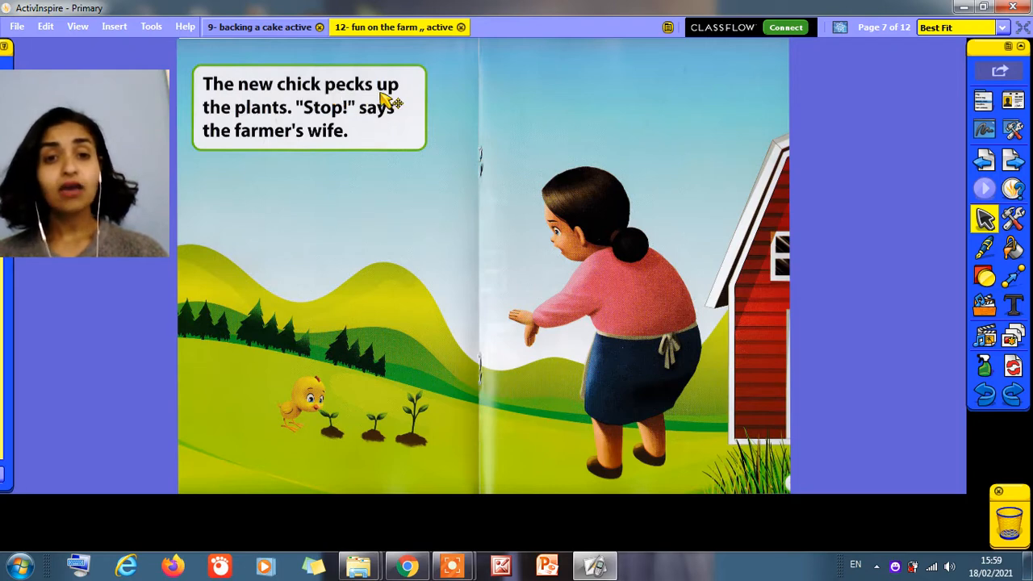
mouse_move(245, 126)
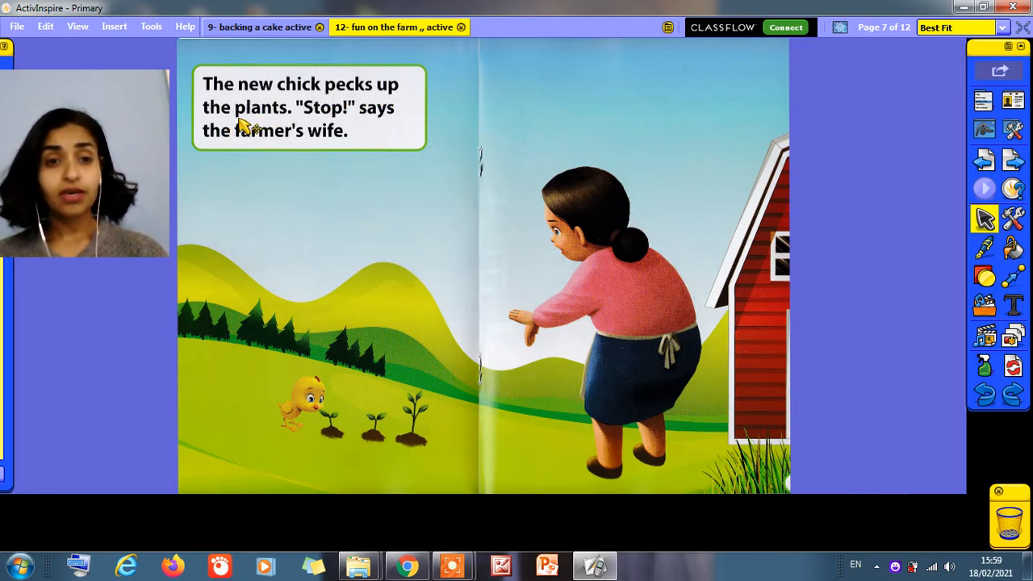
mouse_move(336, 278)
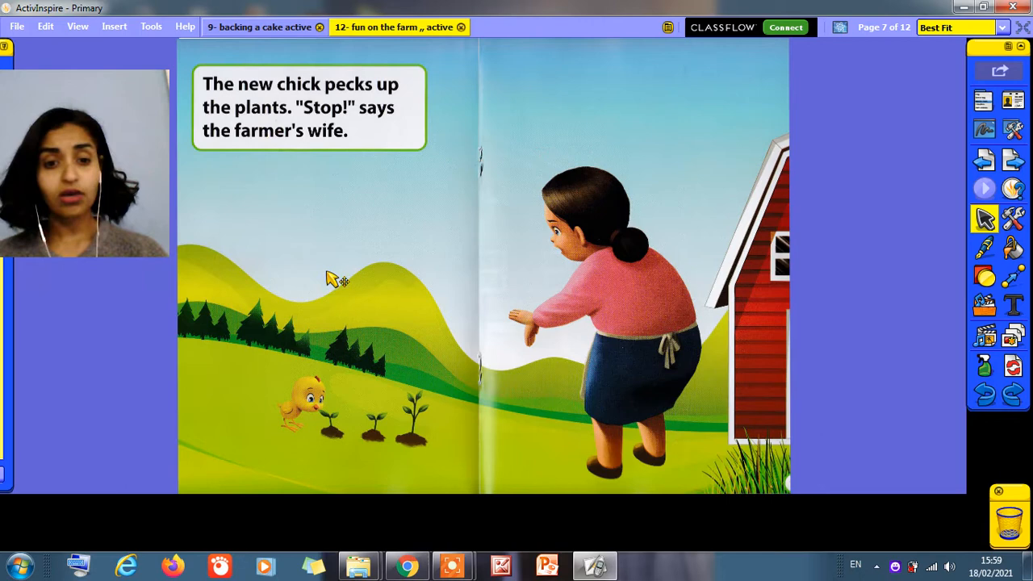
mouse_move(407, 430)
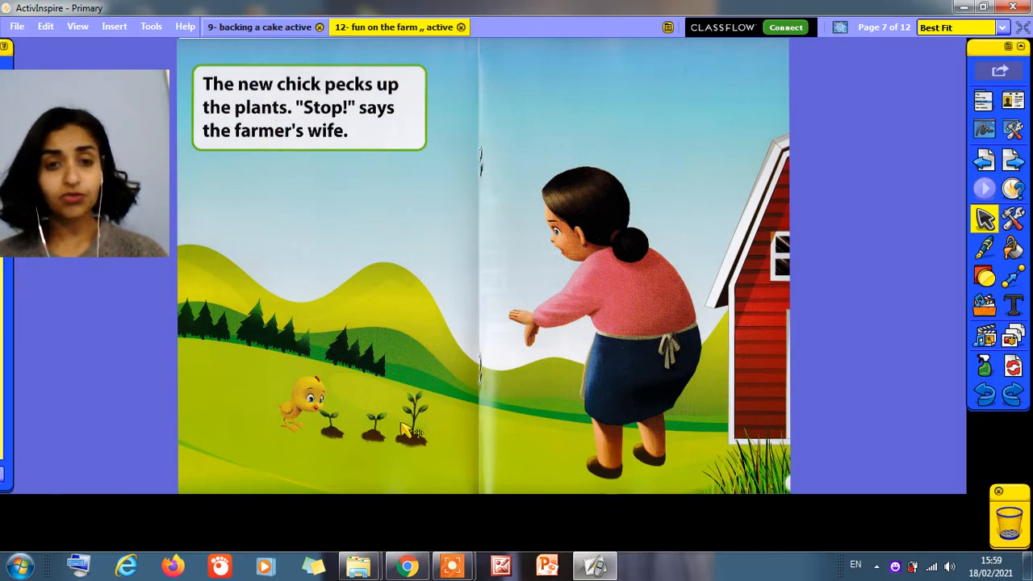
mouse_move(339, 132)
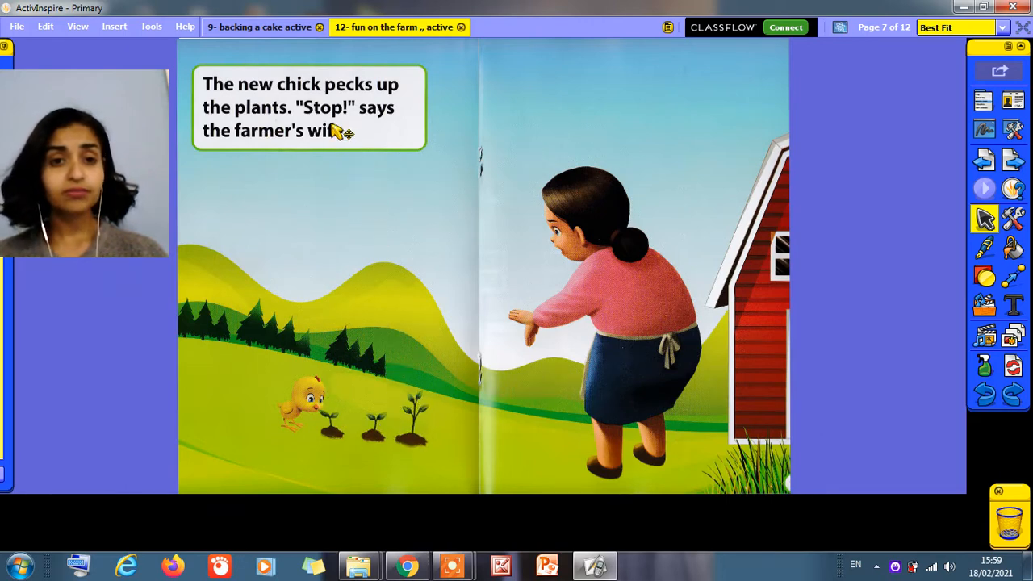
mouse_move(379, 131)
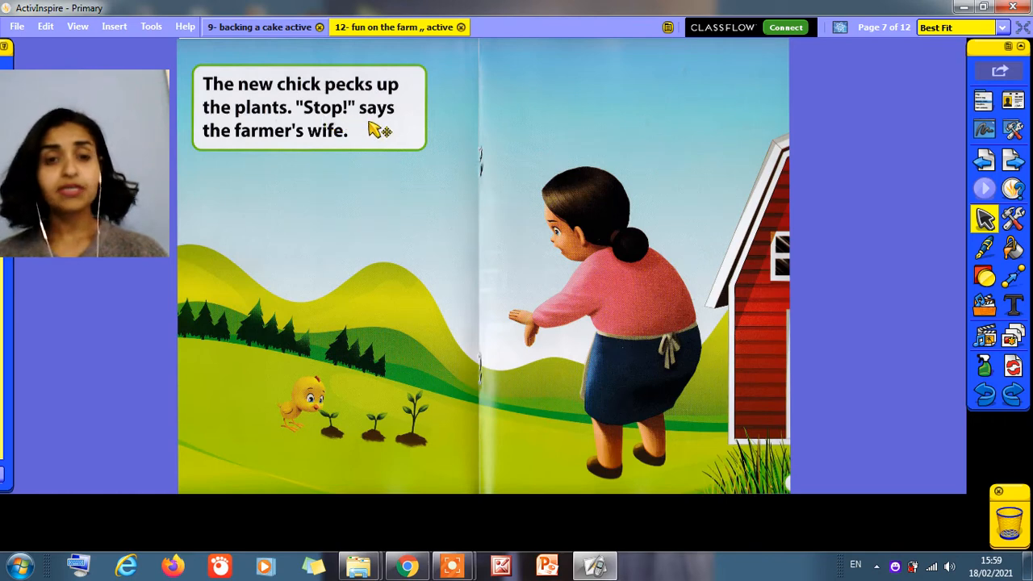
mouse_move(257, 154)
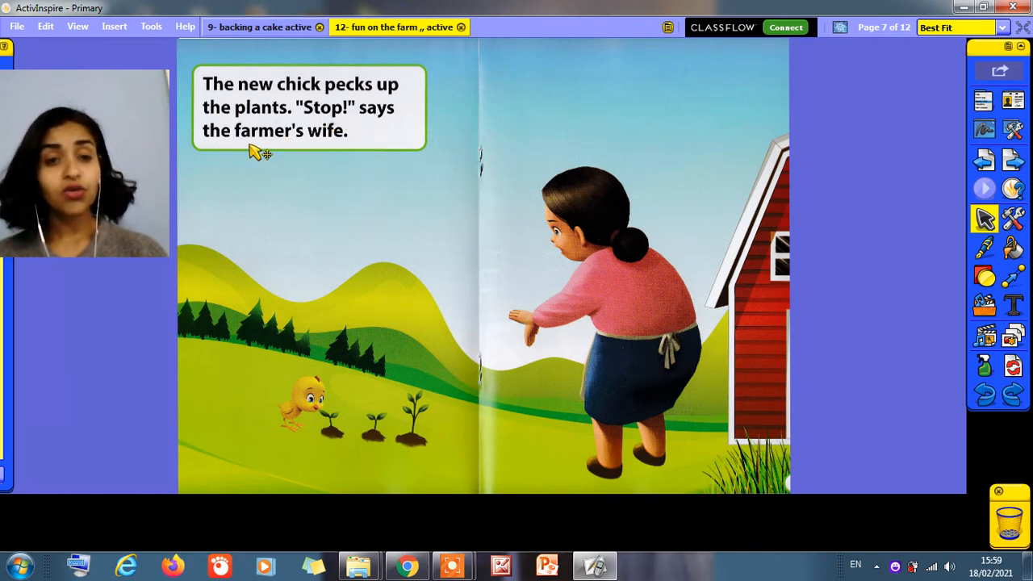
mouse_move(379, 223)
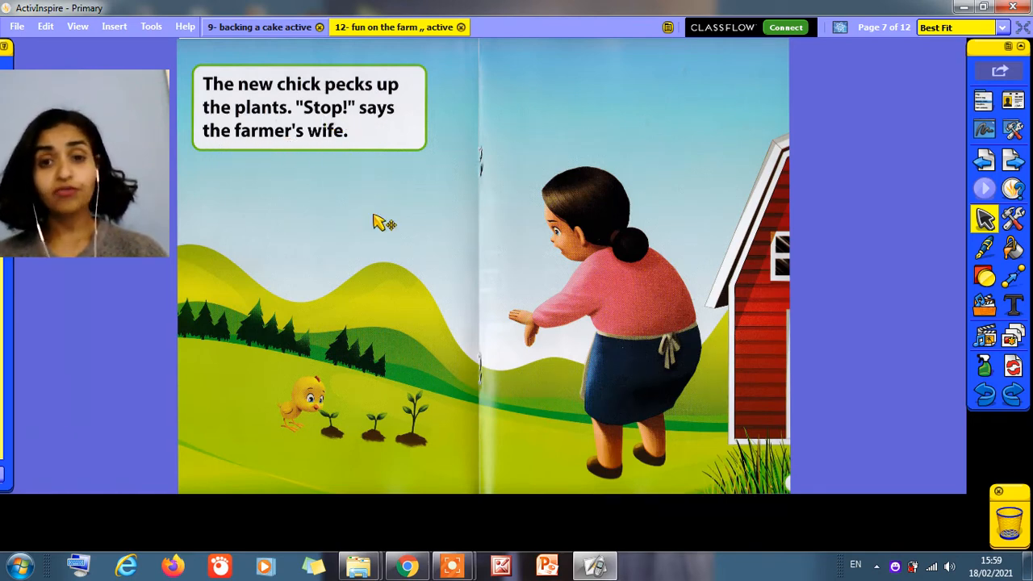
mouse_move(986, 162)
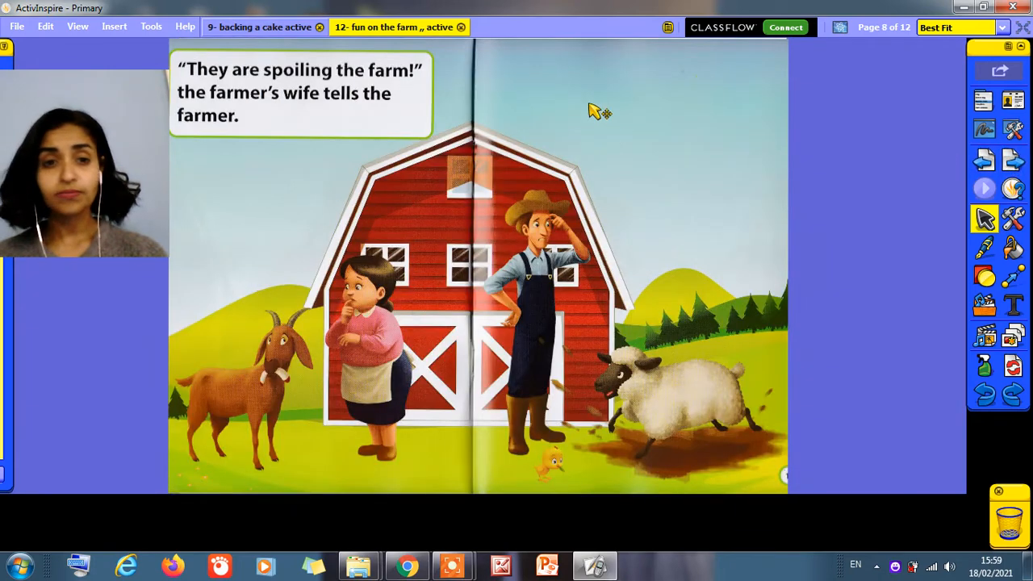
mouse_move(216, 88)
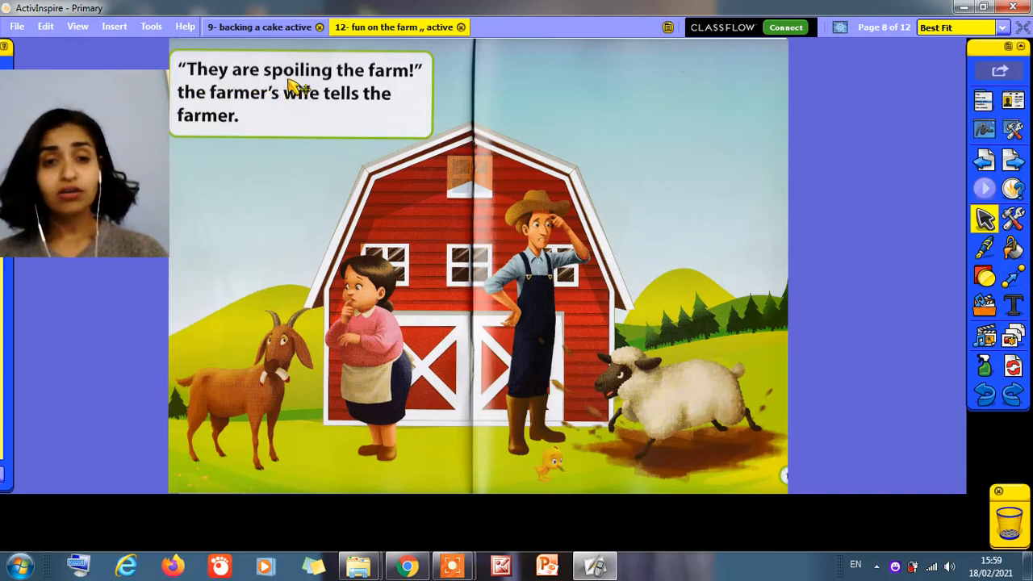
mouse_move(338, 84)
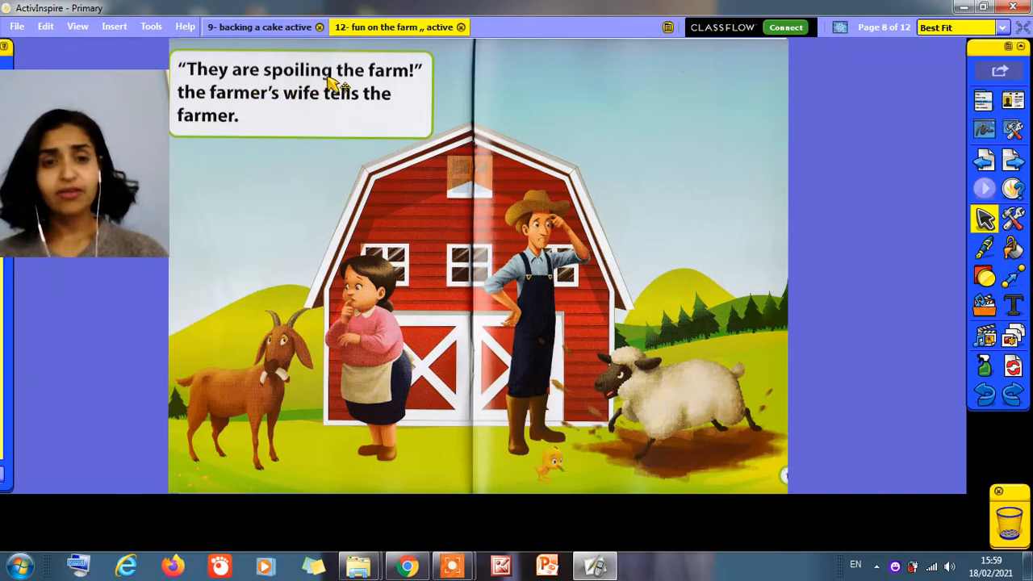
mouse_move(202, 121)
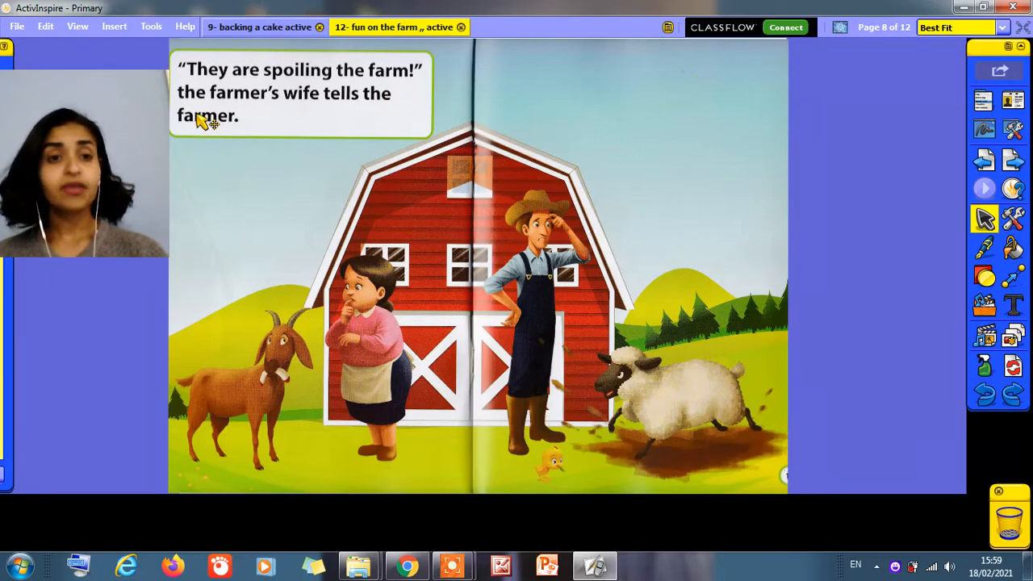
mouse_move(258, 113)
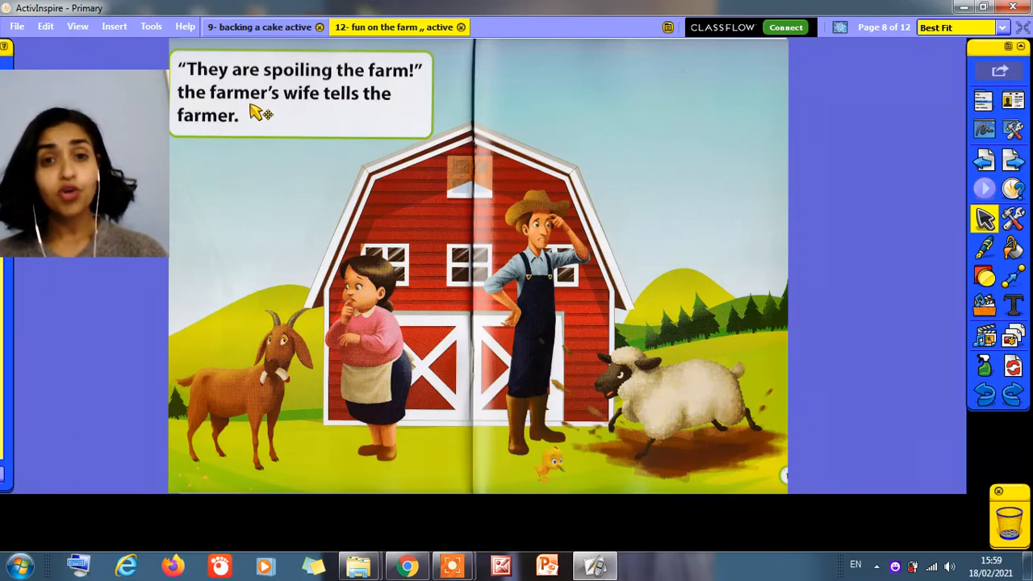
mouse_move(339, 113)
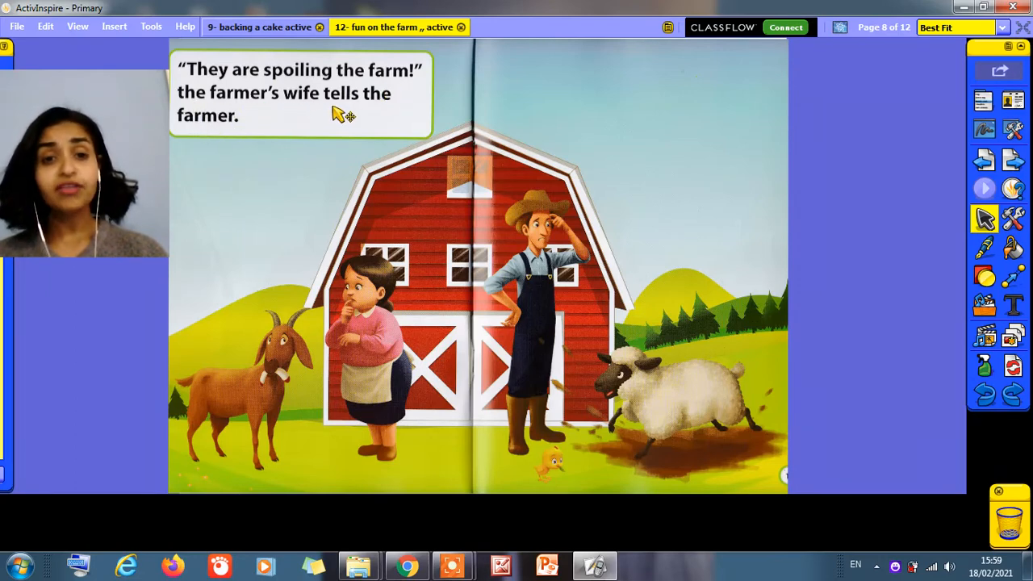
mouse_move(243, 137)
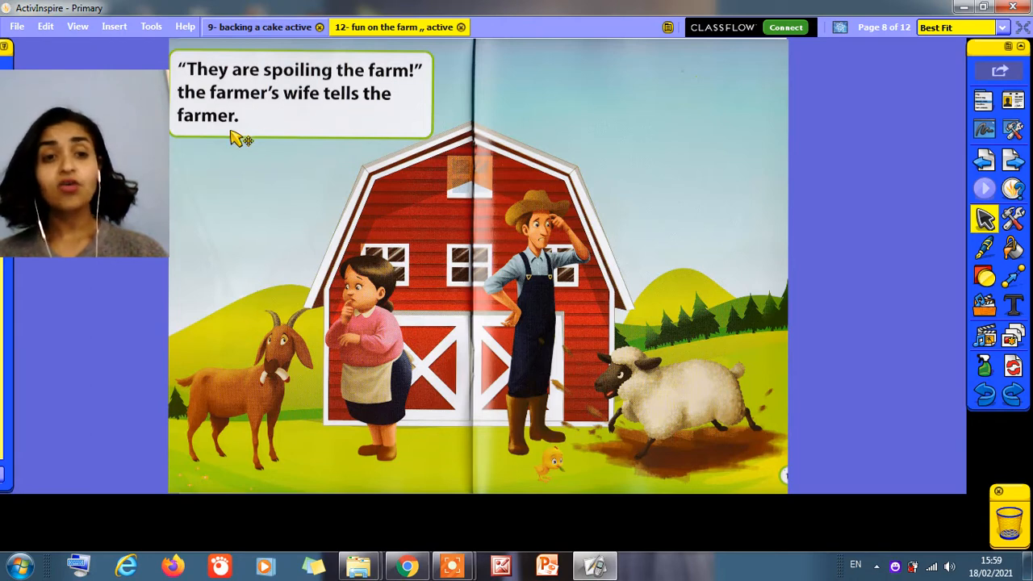
mouse_move(936, 174)
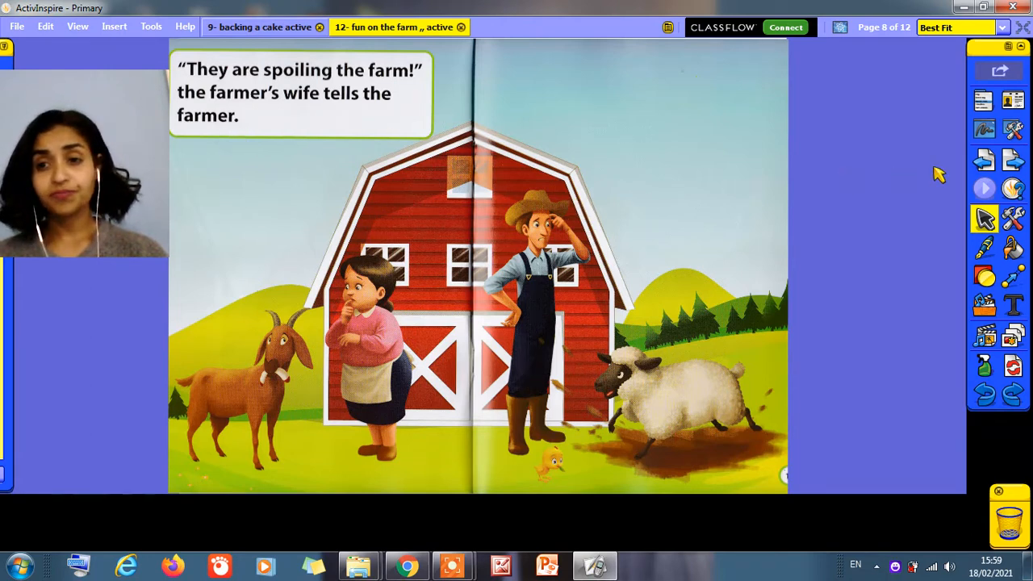
Step: Advance the storybook to page 9, where the farmer makes a big pen
left_click(1014, 160)
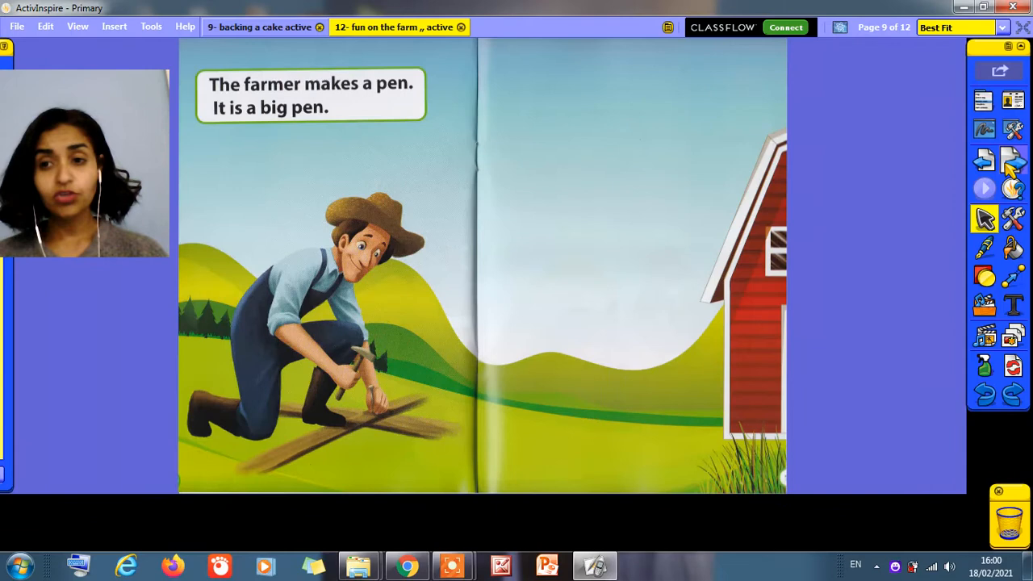
mouse_move(241, 107)
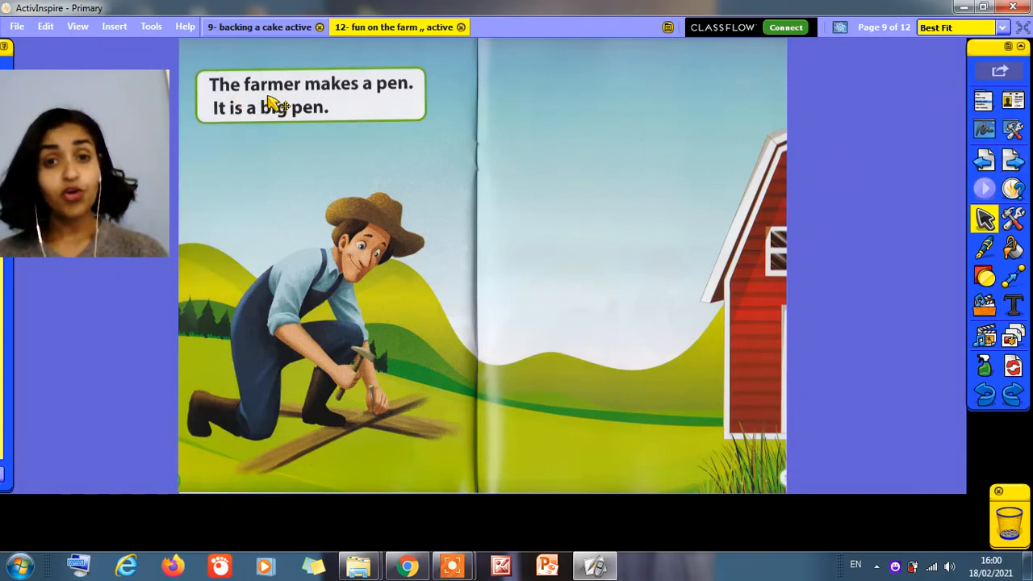
mouse_move(374, 104)
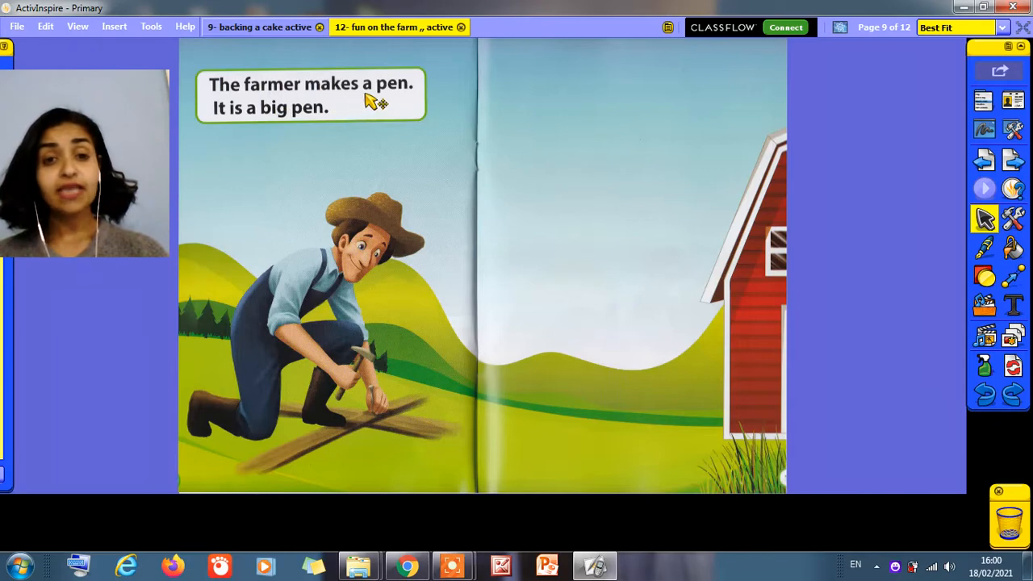
mouse_move(407, 106)
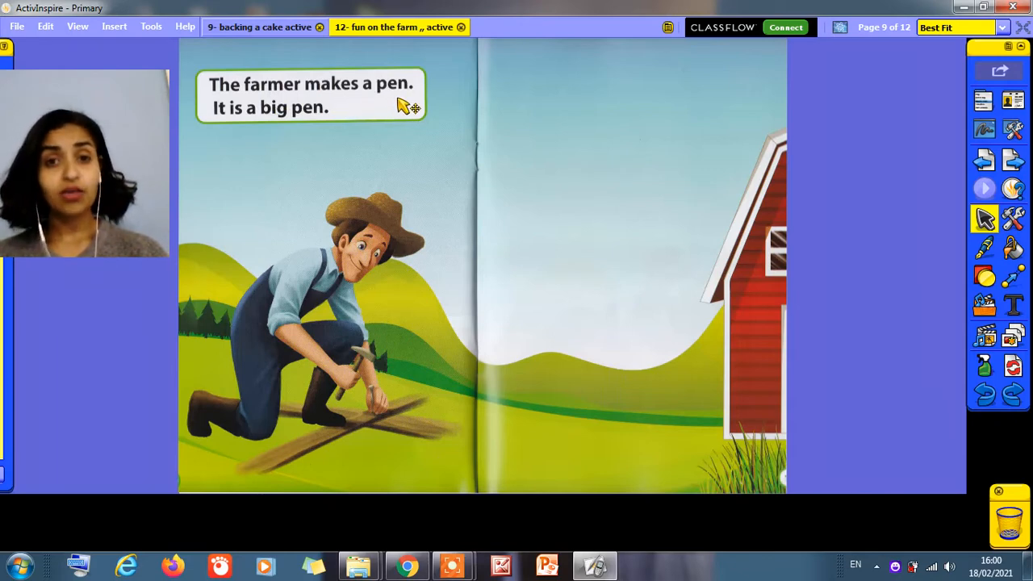
mouse_move(299, 142)
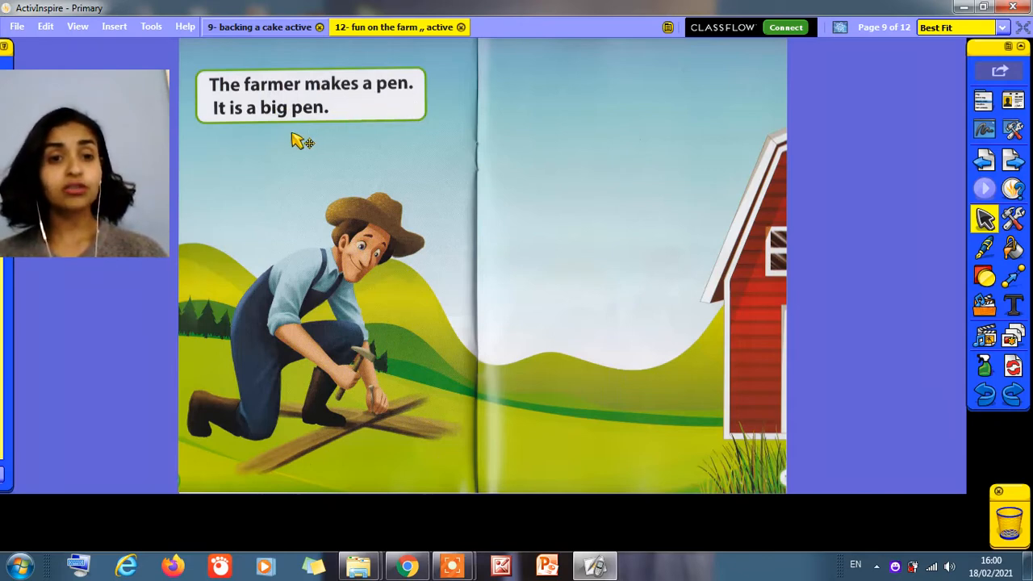
mouse_move(239, 126)
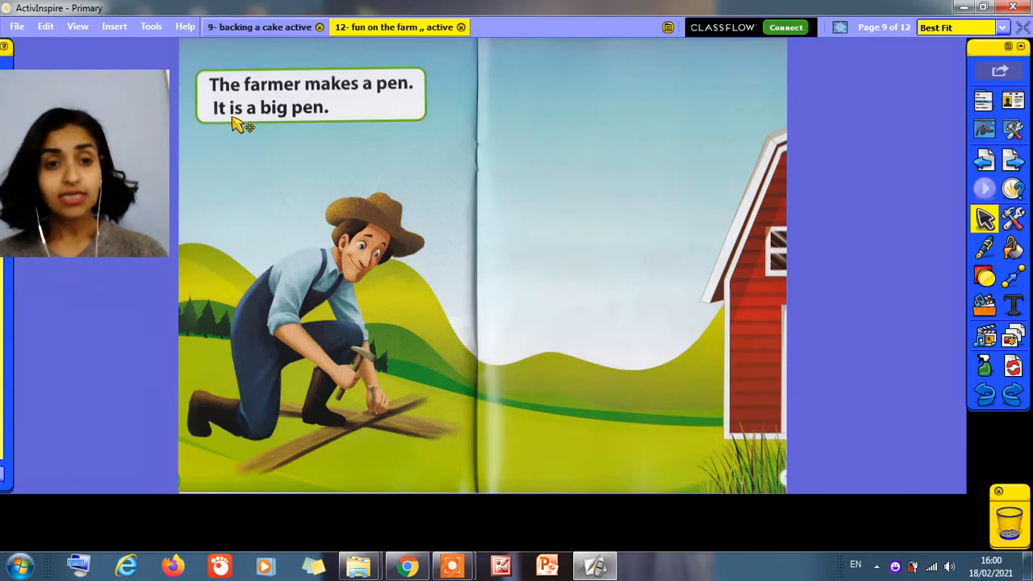
mouse_move(278, 127)
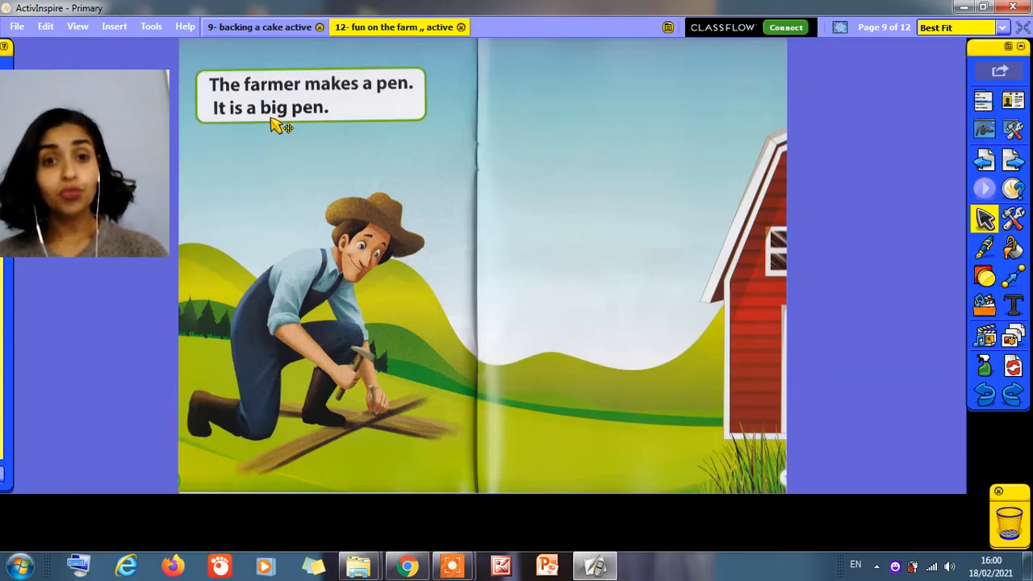
mouse_move(924, 209)
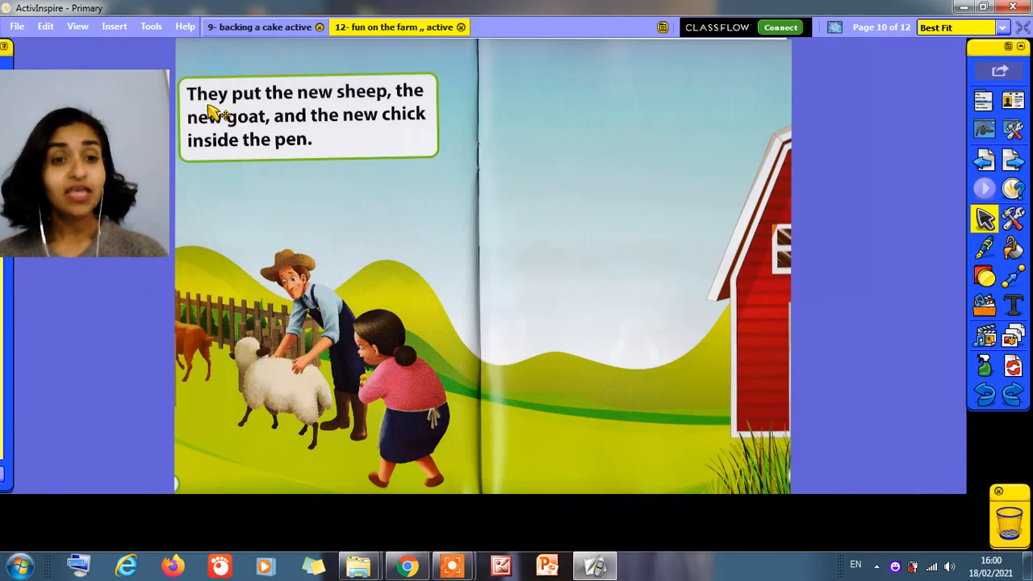
mouse_move(283, 105)
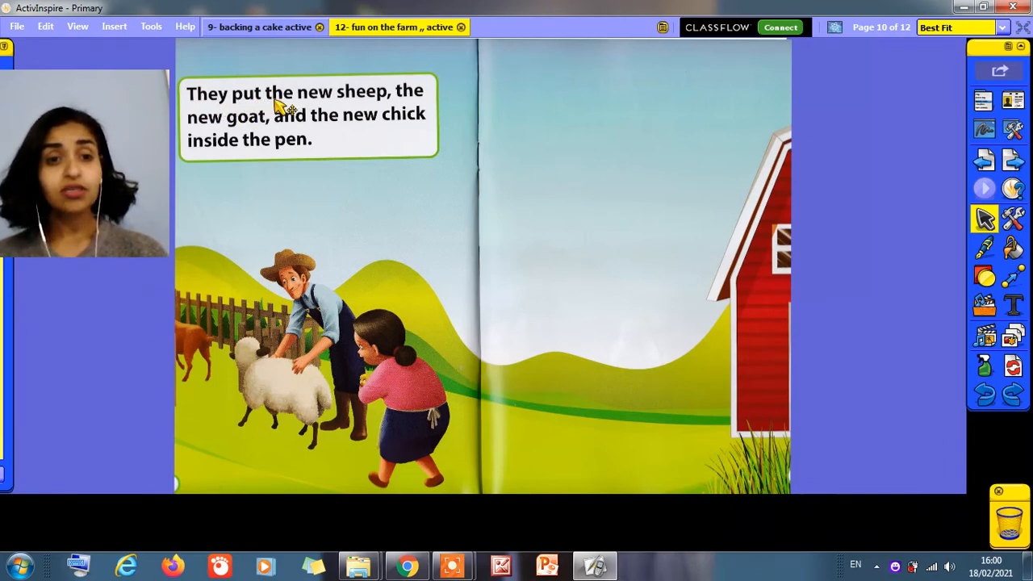
mouse_move(315, 110)
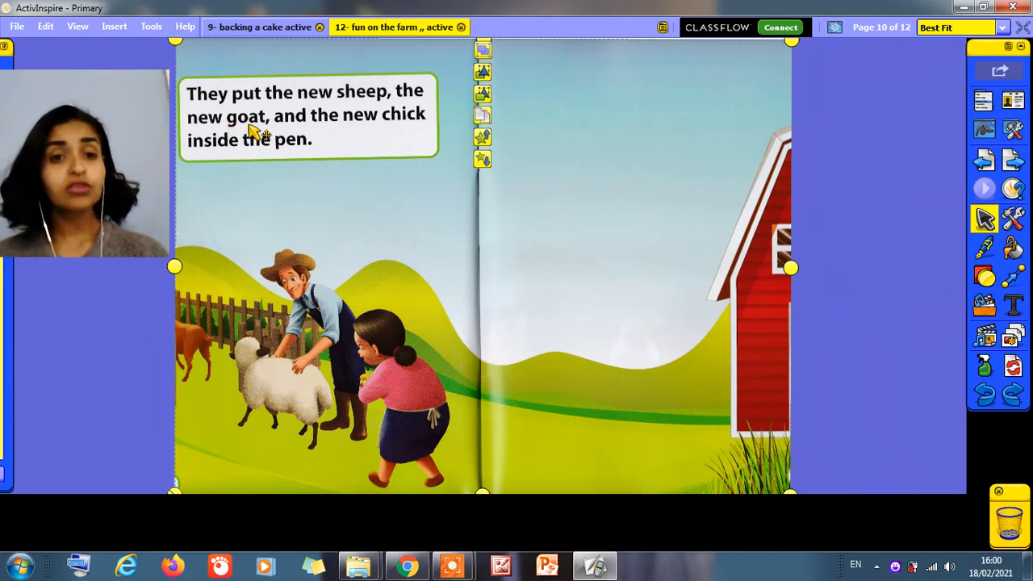
mouse_move(331, 133)
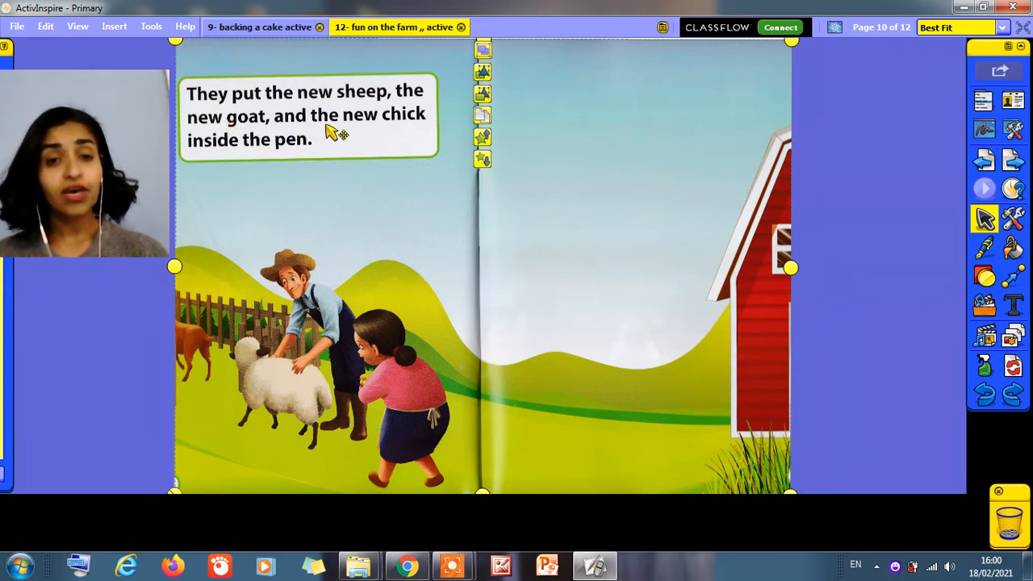
mouse_move(532, 208)
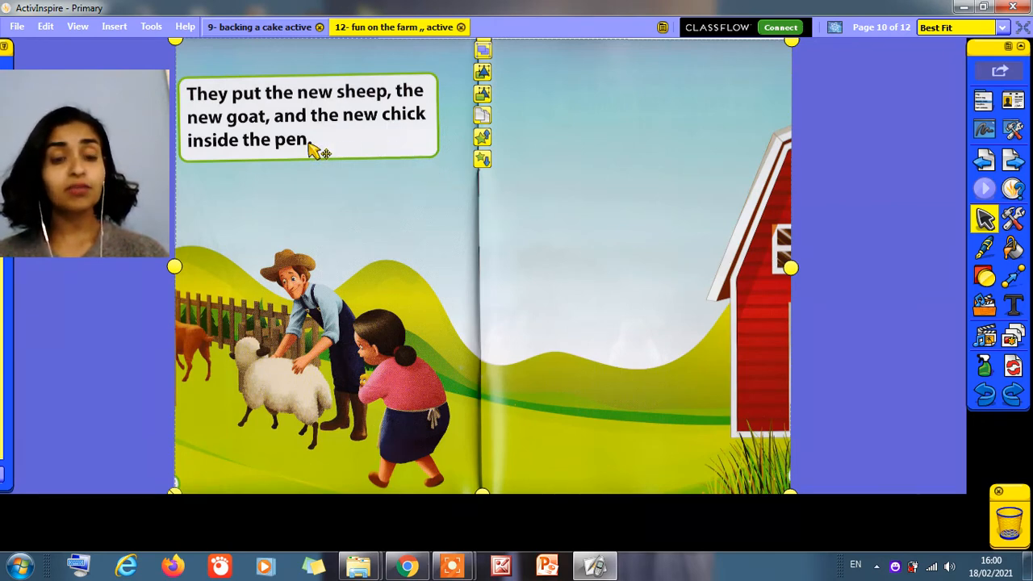
mouse_move(252, 165)
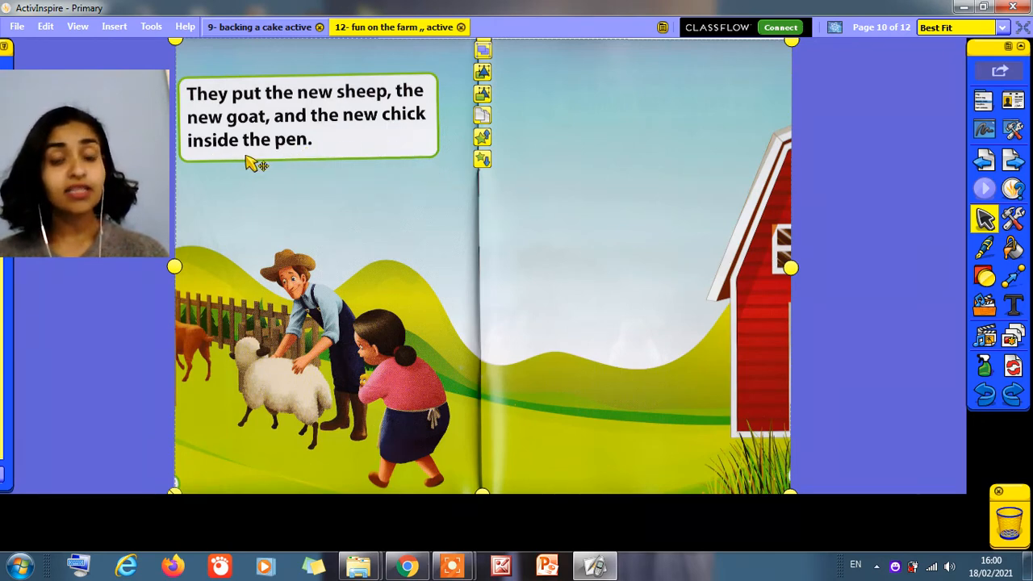
mouse_move(310, 233)
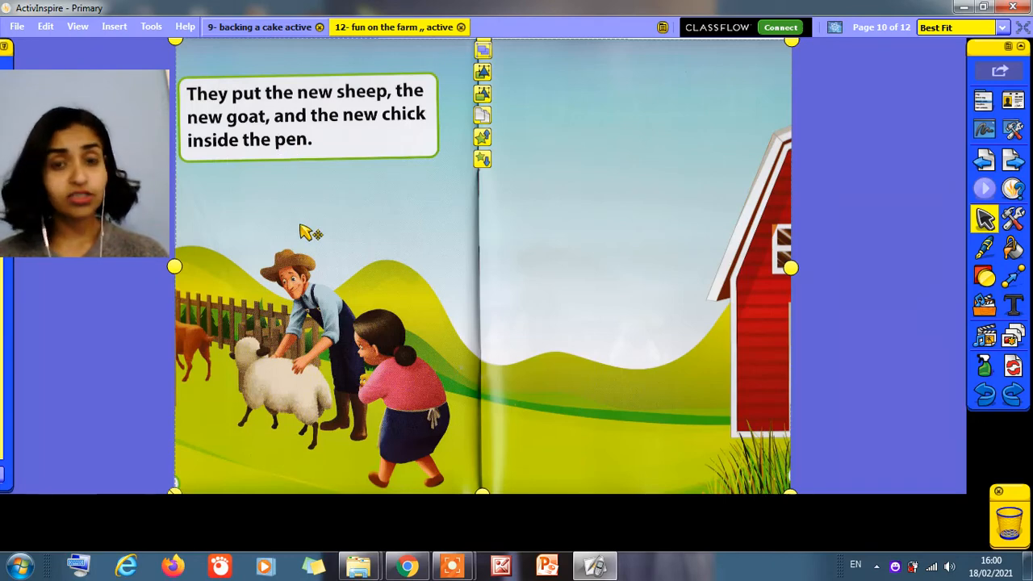
mouse_move(255, 321)
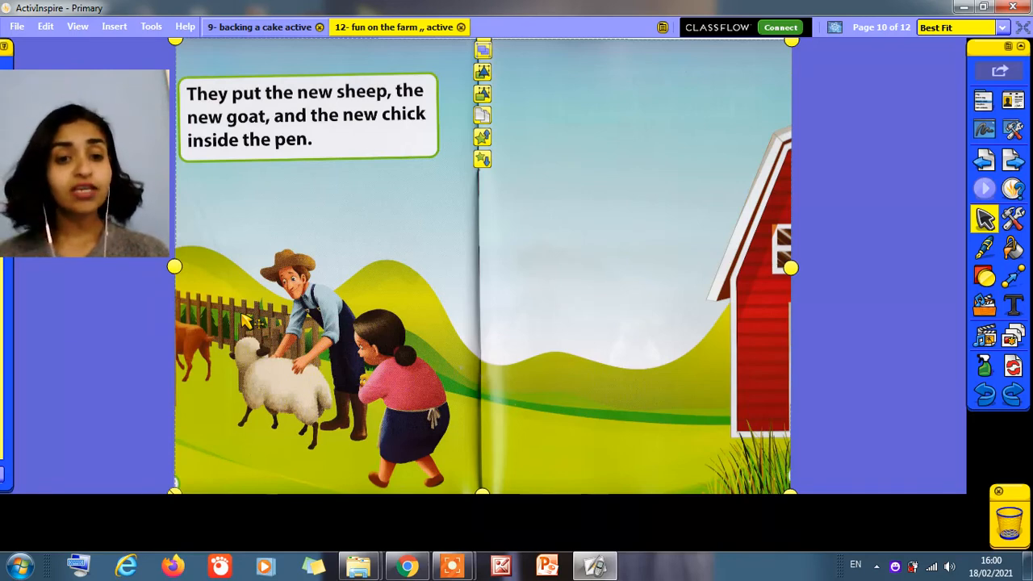
mouse_move(162, 317)
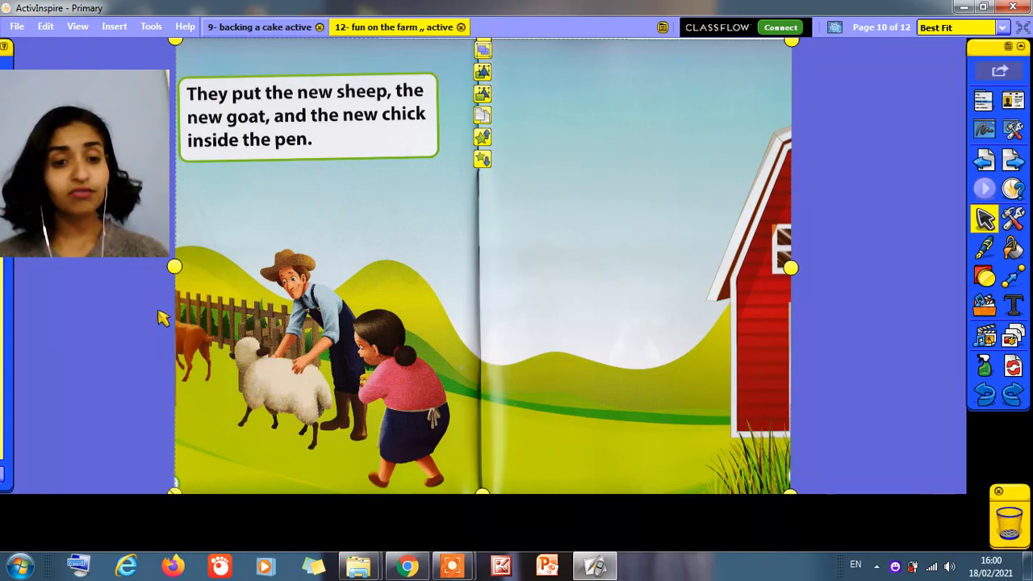
mouse_move(242, 315)
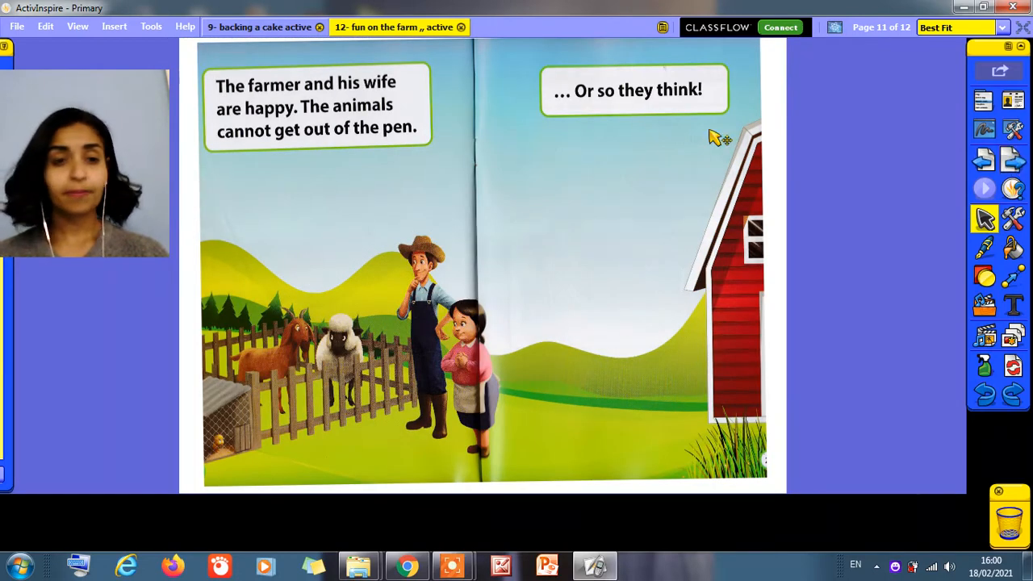
mouse_move(239, 100)
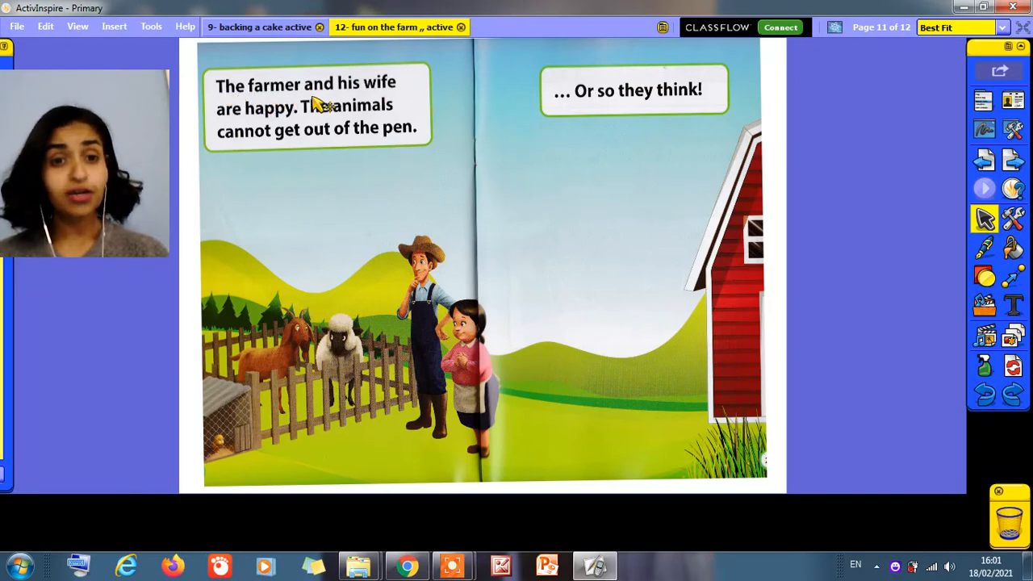
mouse_move(363, 105)
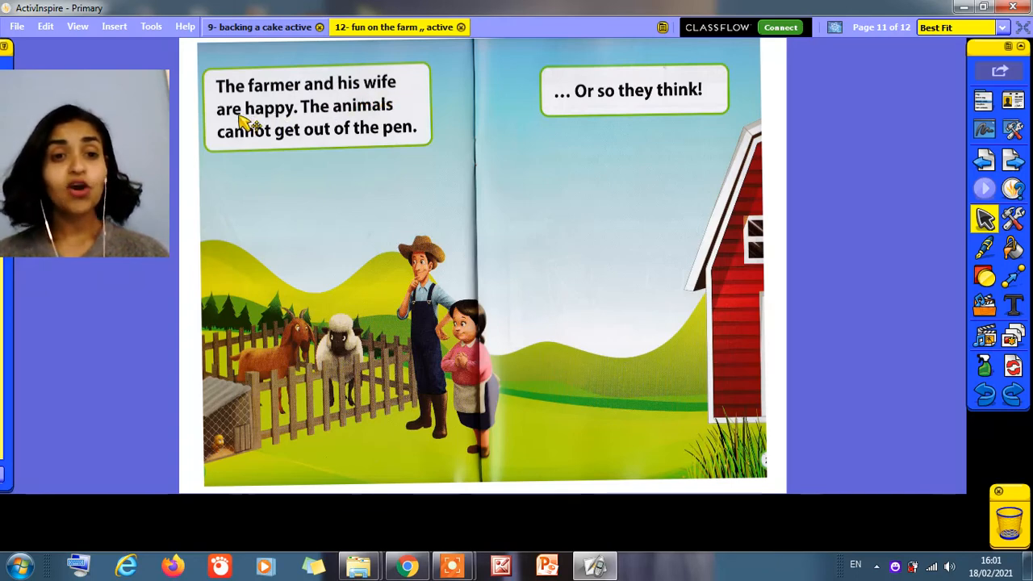
mouse_move(271, 127)
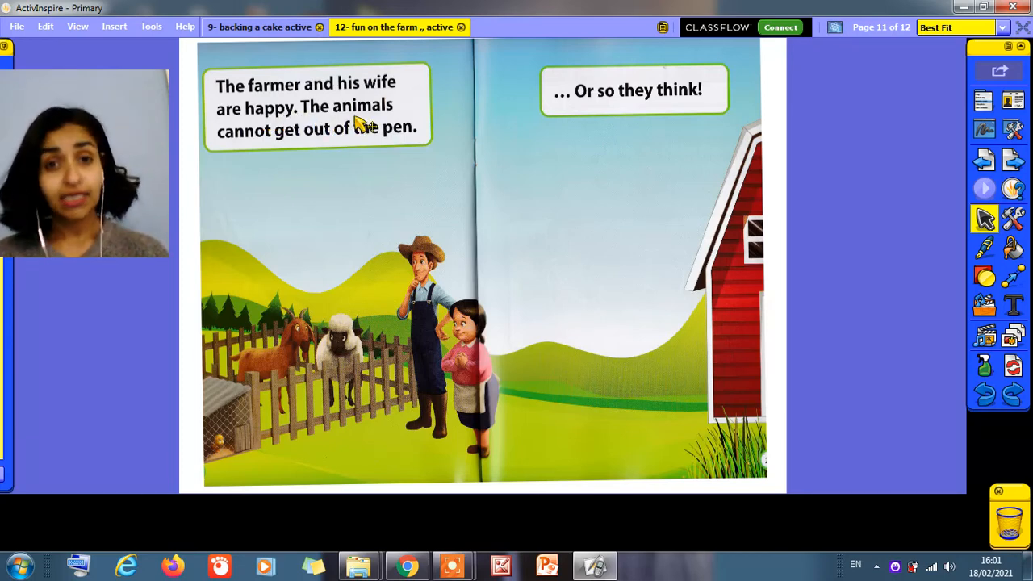
mouse_move(242, 154)
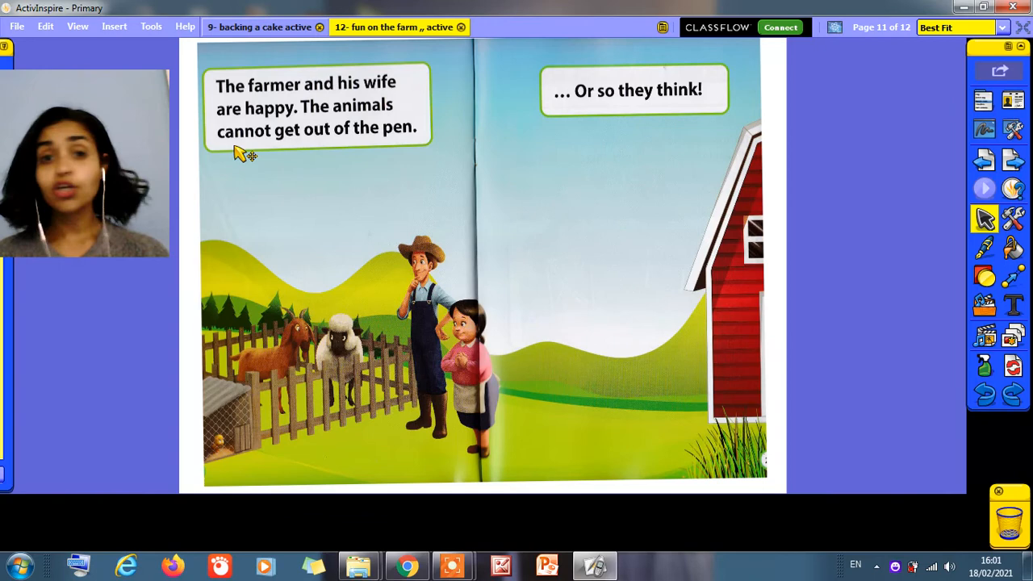
mouse_move(288, 154)
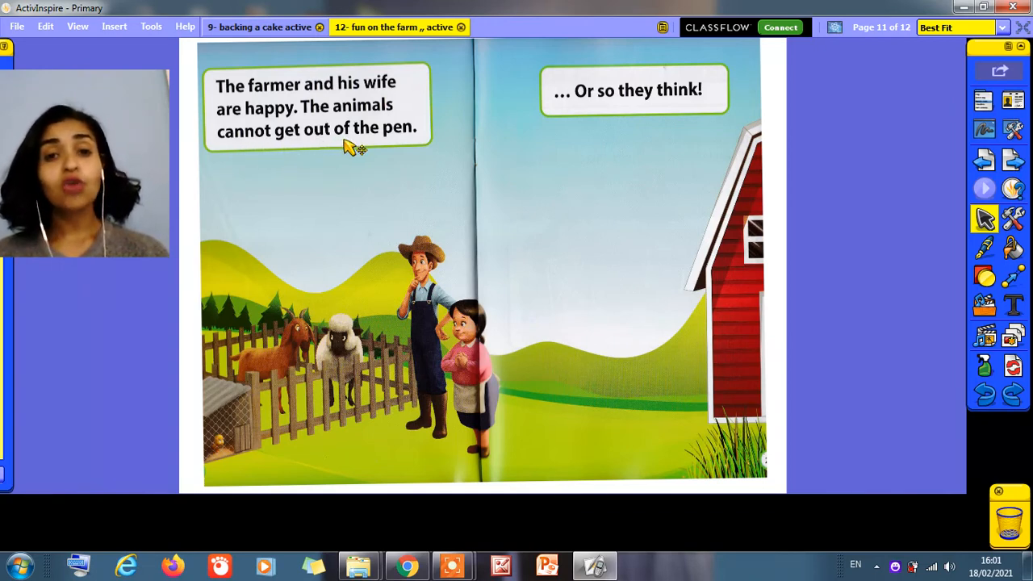
mouse_move(331, 331)
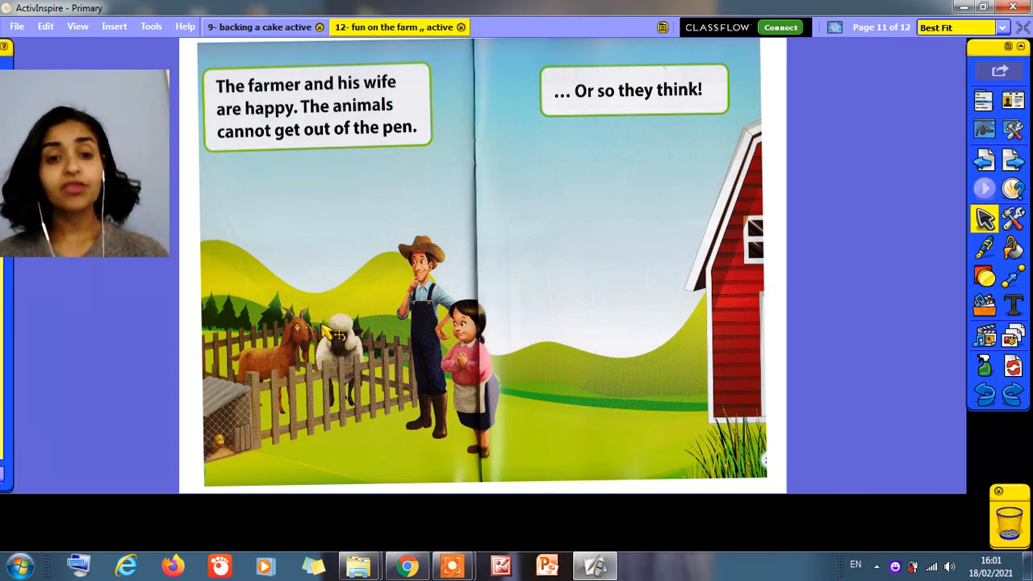
mouse_move(342, 358)
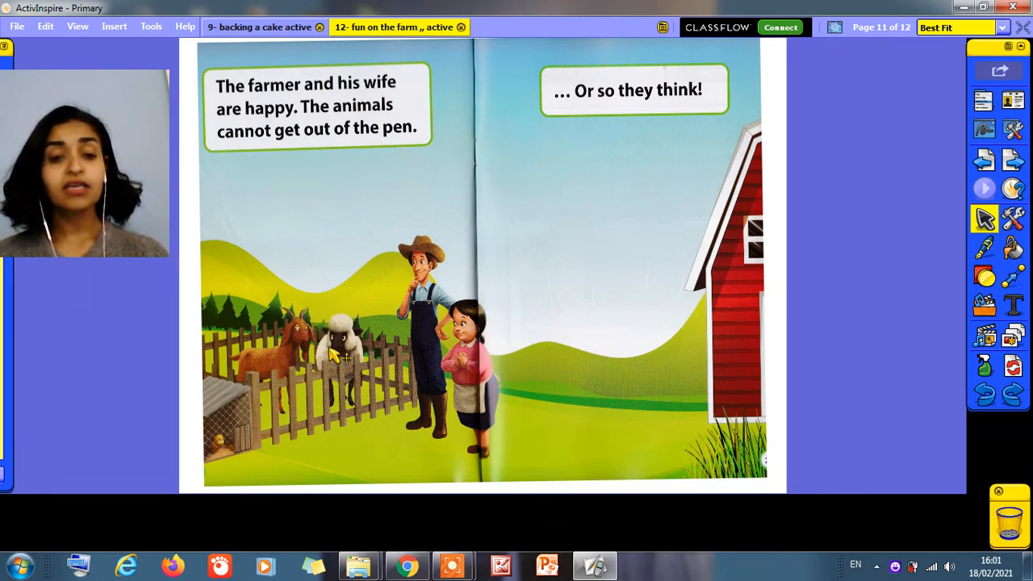
mouse_move(291, 331)
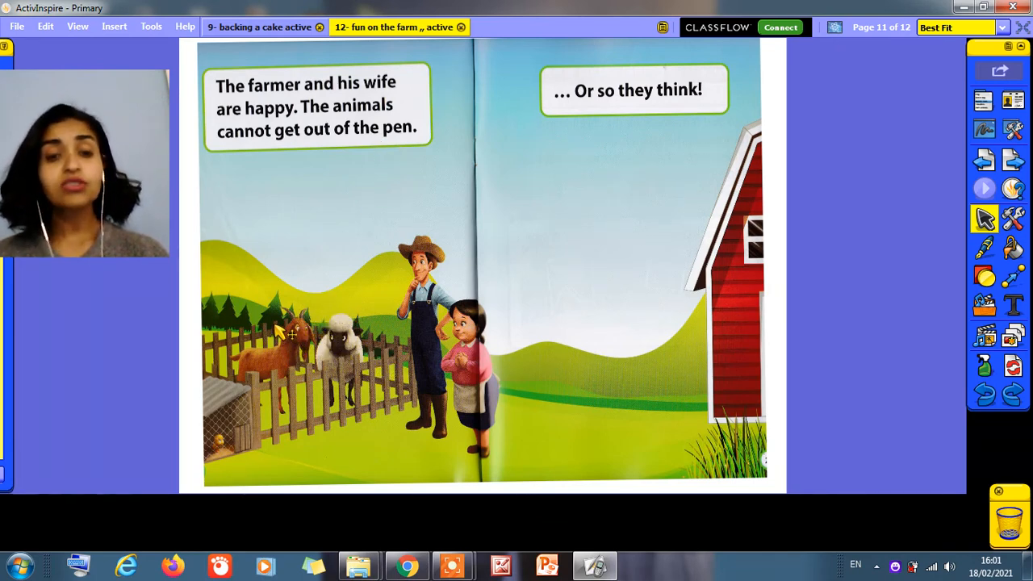
mouse_move(614, 171)
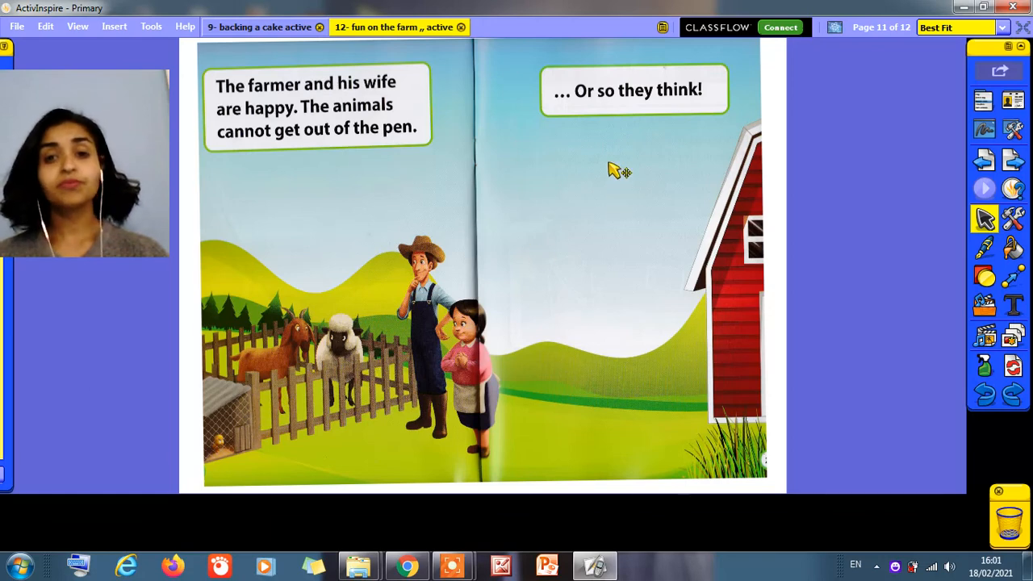
mouse_move(610, 113)
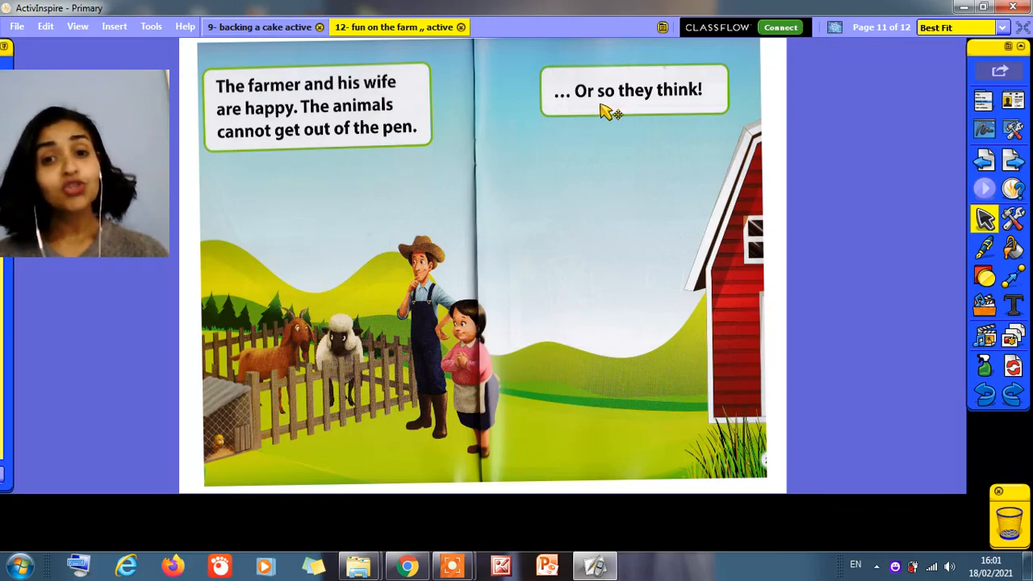
mouse_move(678, 116)
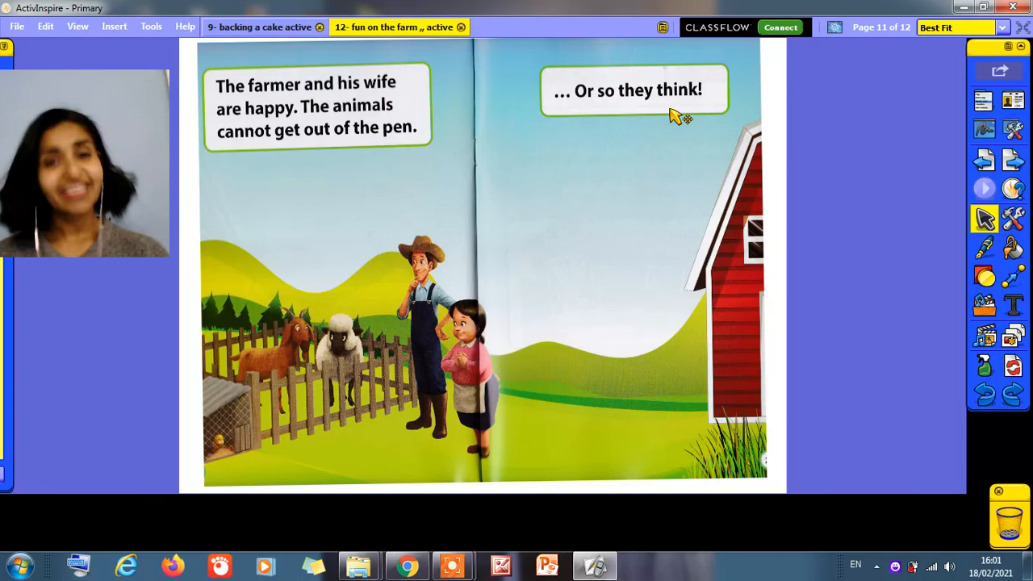
mouse_move(559, 427)
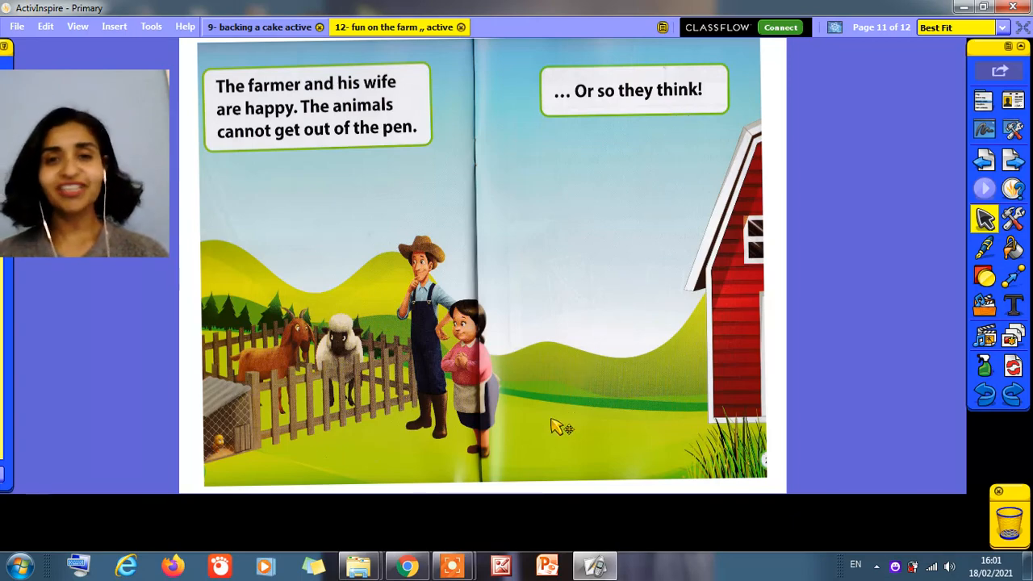